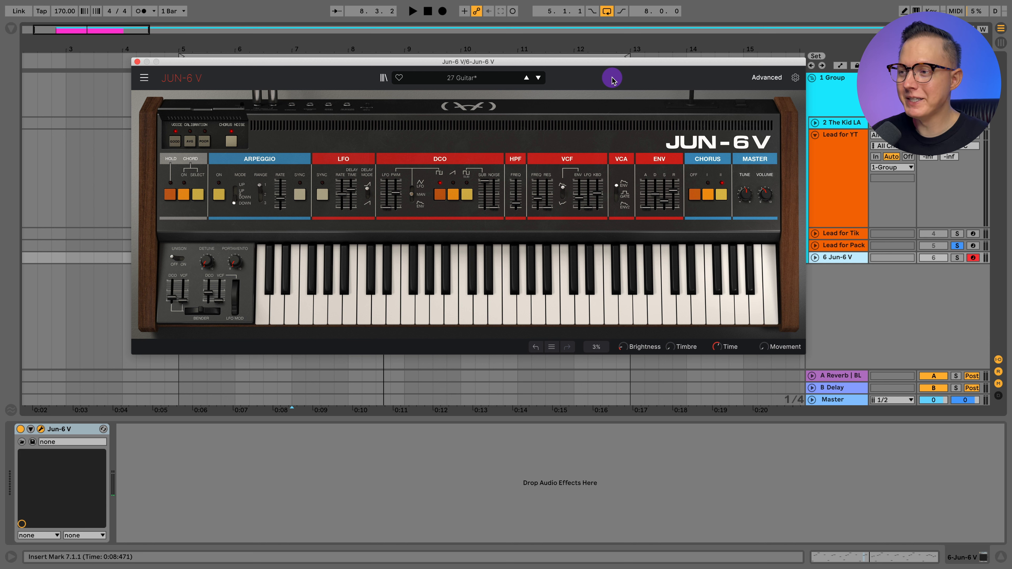
mouse_move(593, 82)
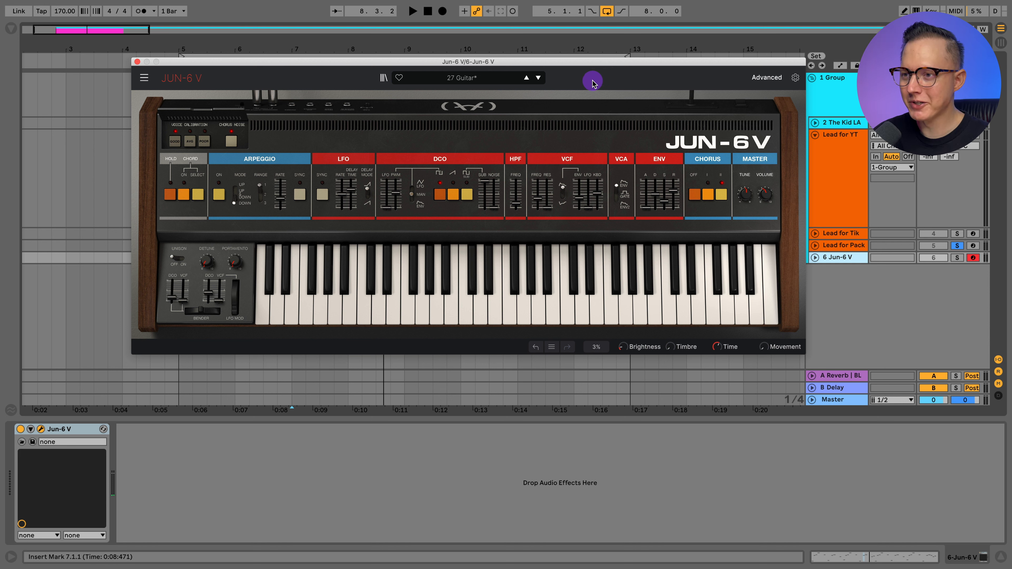
mouse_move(489, 90)
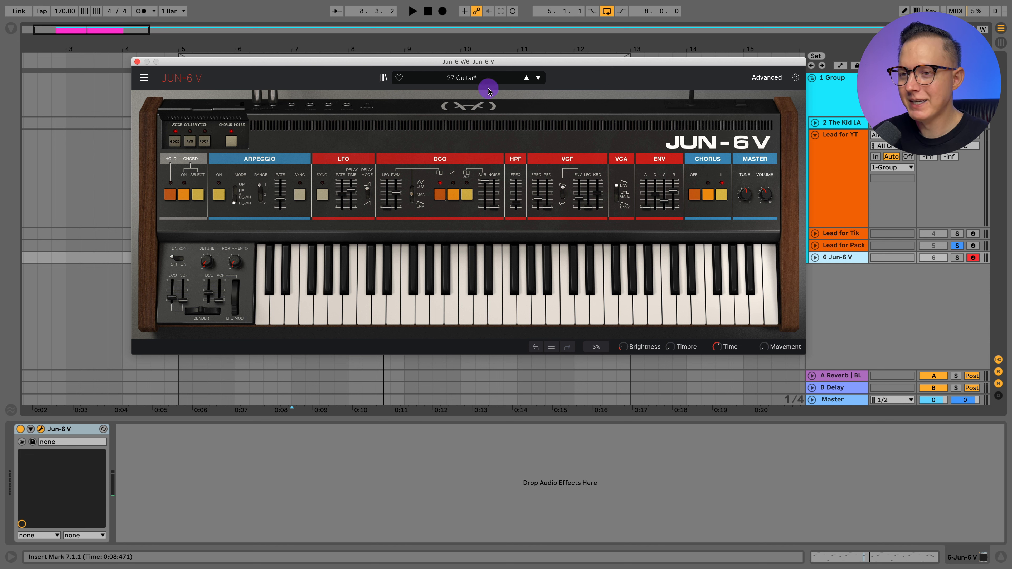
- Switch the Jun-6V built-in chorus off on the 27 Guitar patch
click(460, 77)
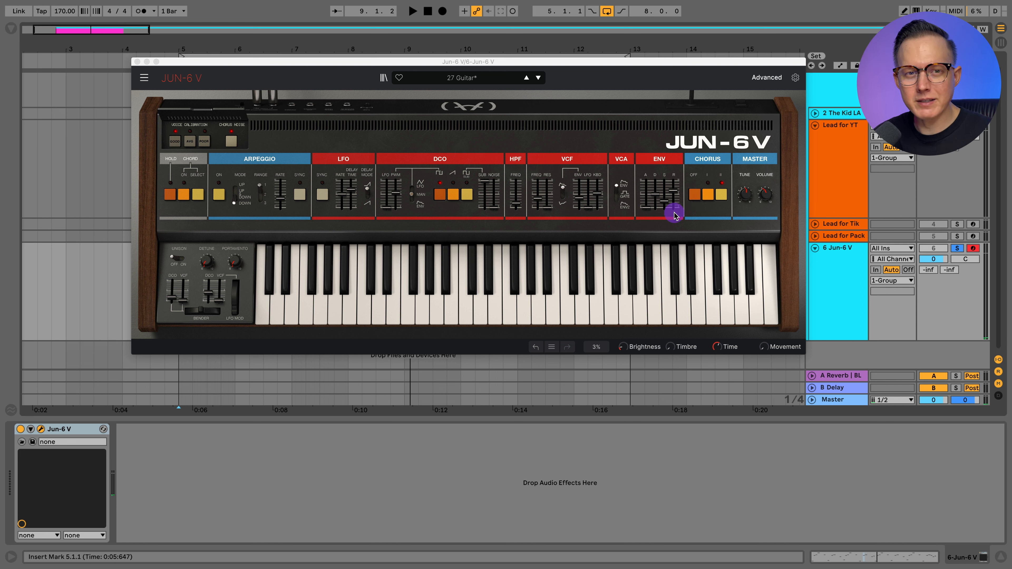
mouse_move(652, 226)
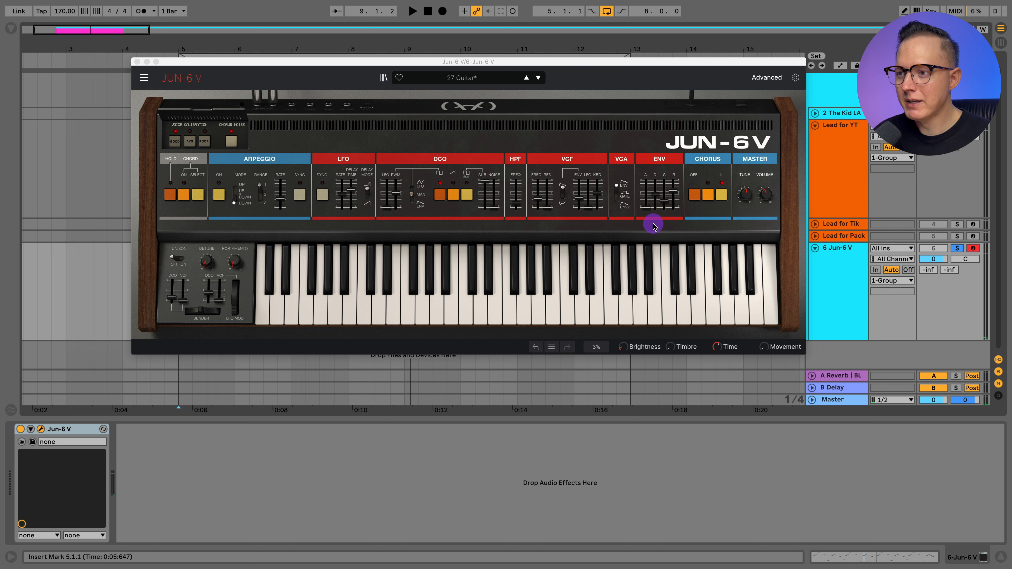
mouse_move(678, 212)
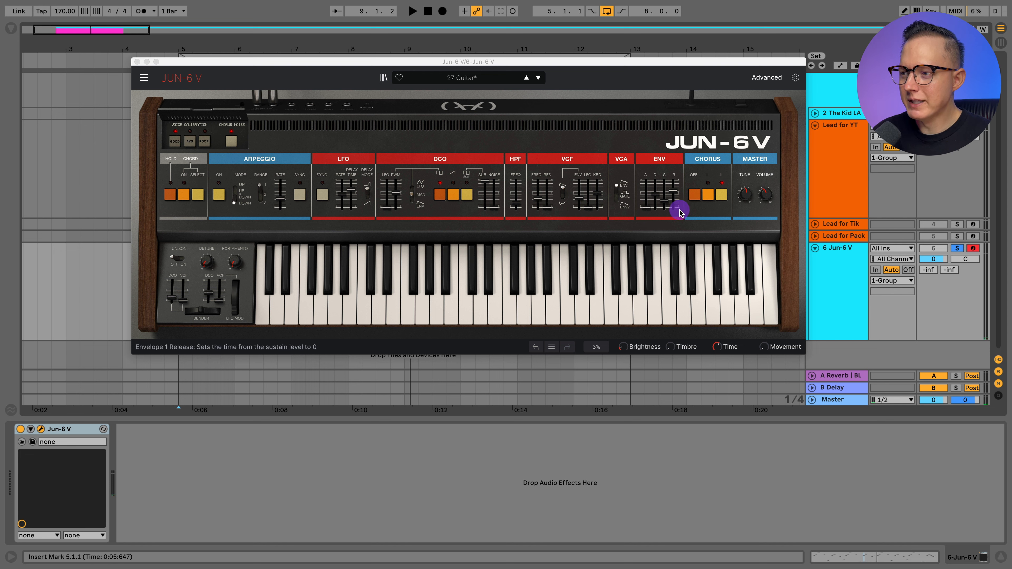
mouse_move(692, 195)
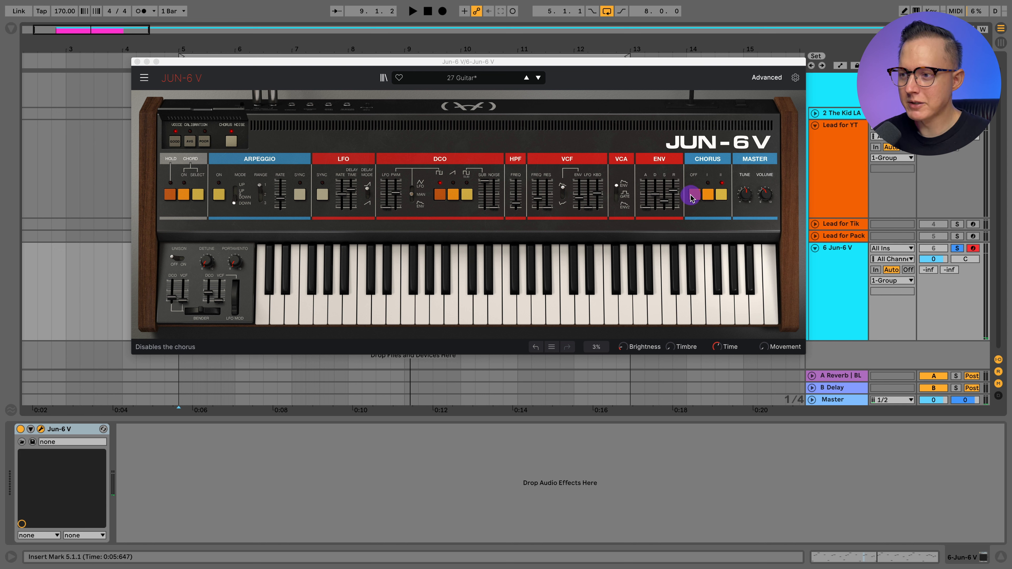
mouse_move(781, 214)
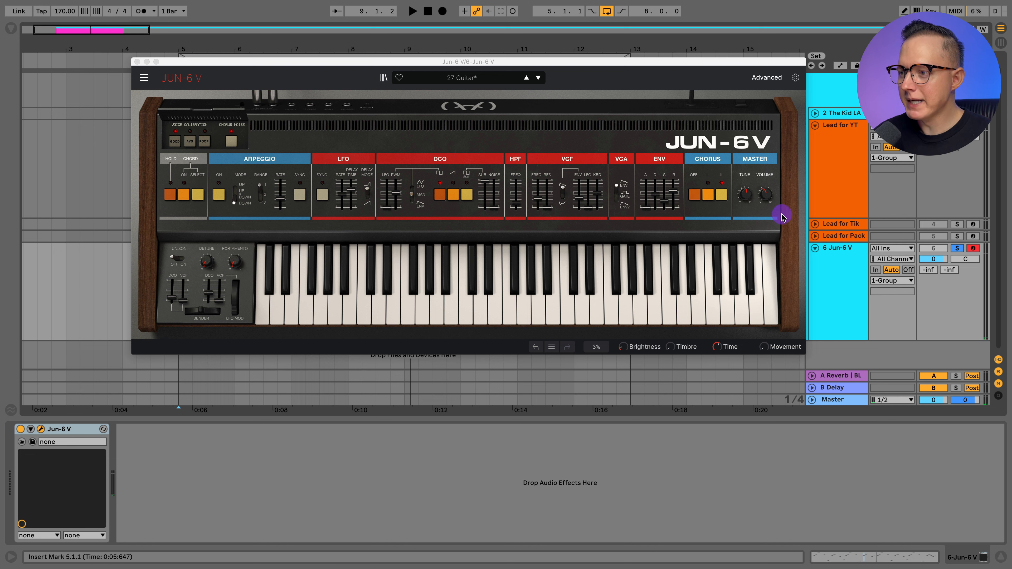
mouse_move(683, 191)
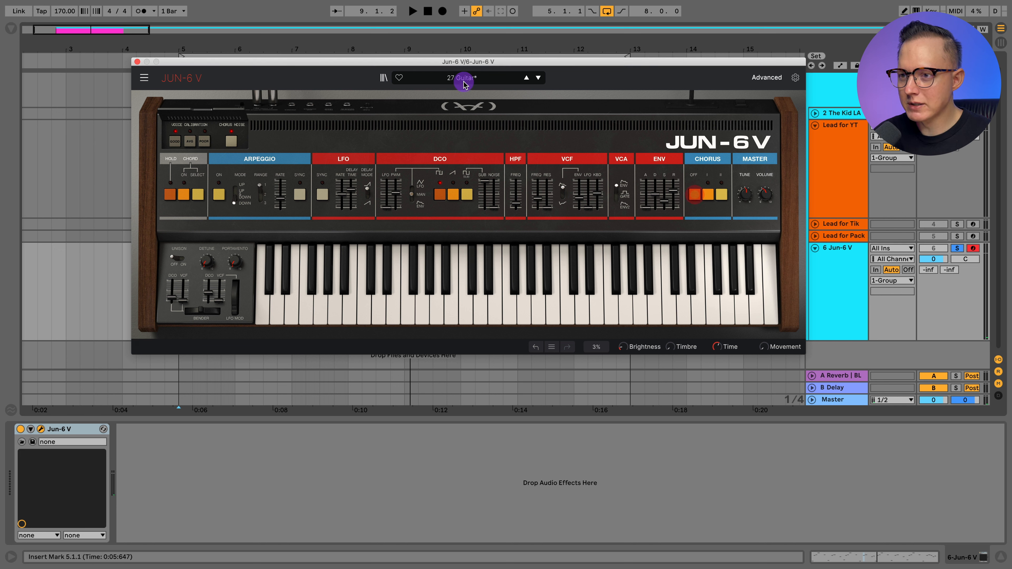
- Reselect the 27 Guitar preset to discard edits and restore its saved settings
click(463, 77)
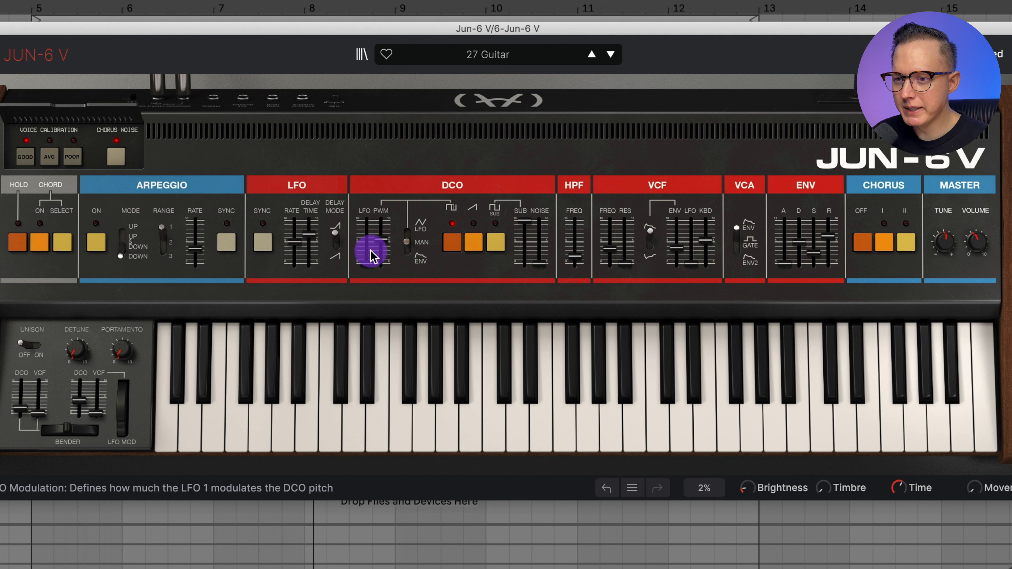
mouse_move(593, 238)
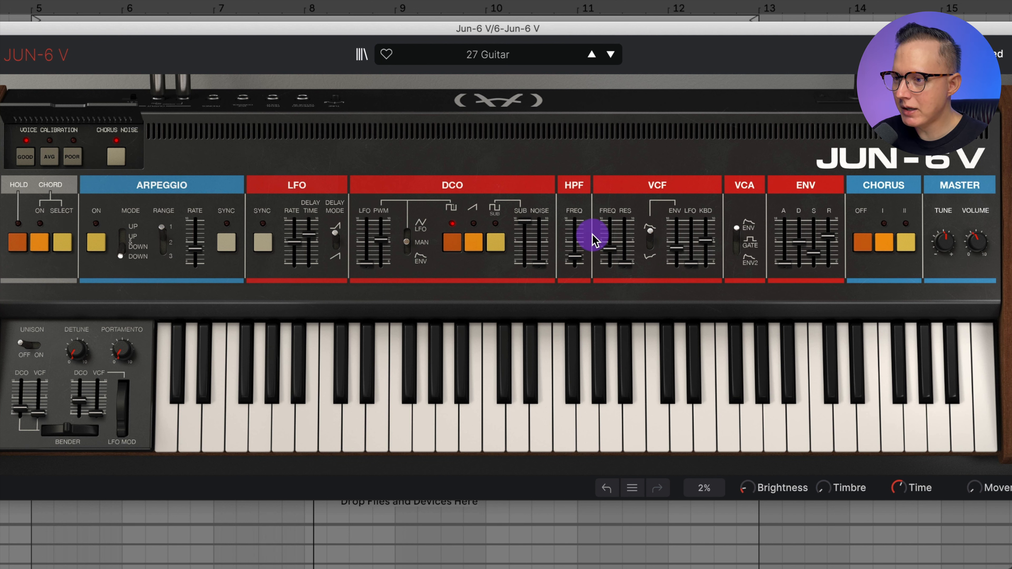
mouse_move(722, 200)
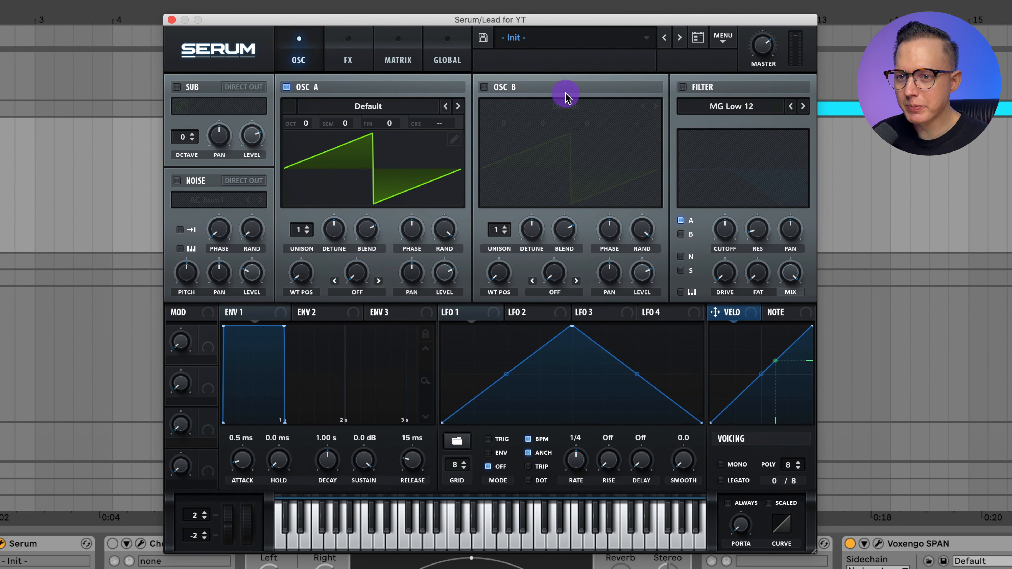
mouse_move(317, 141)
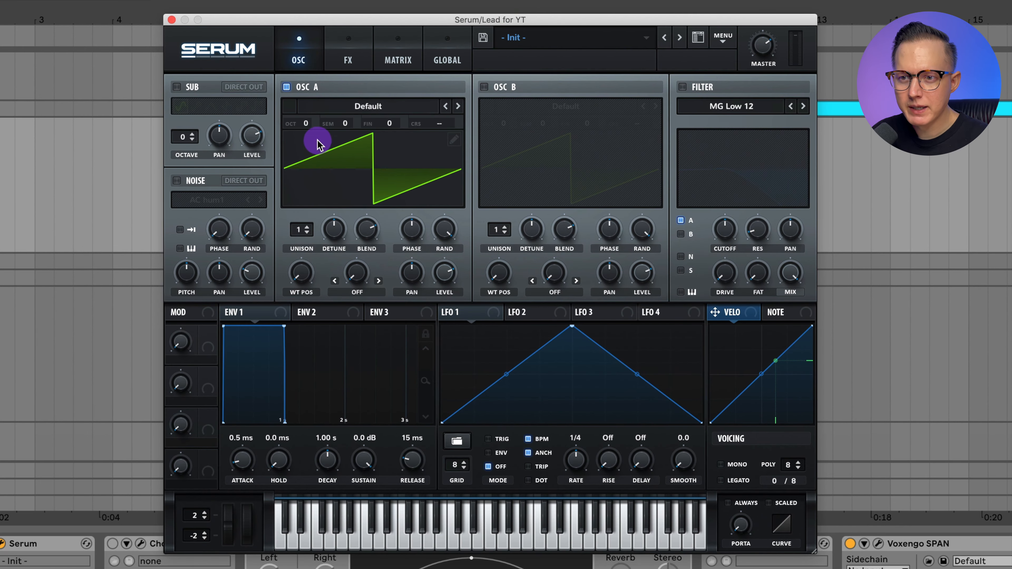
- Load the Analog > Basic Shapes wavetable into oscillator A and set its warp mode to PWM
click(368, 106)
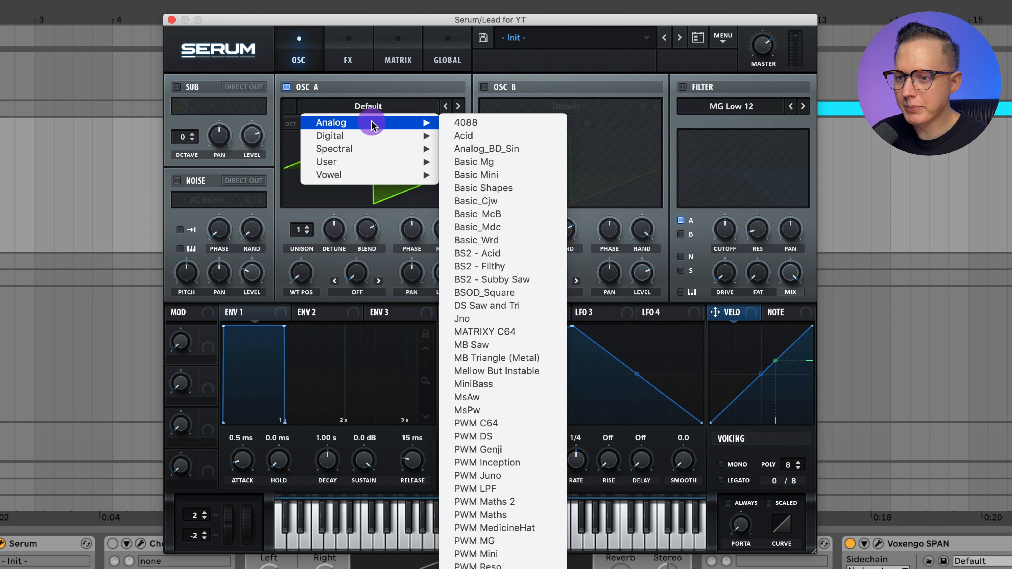
click(483, 188)
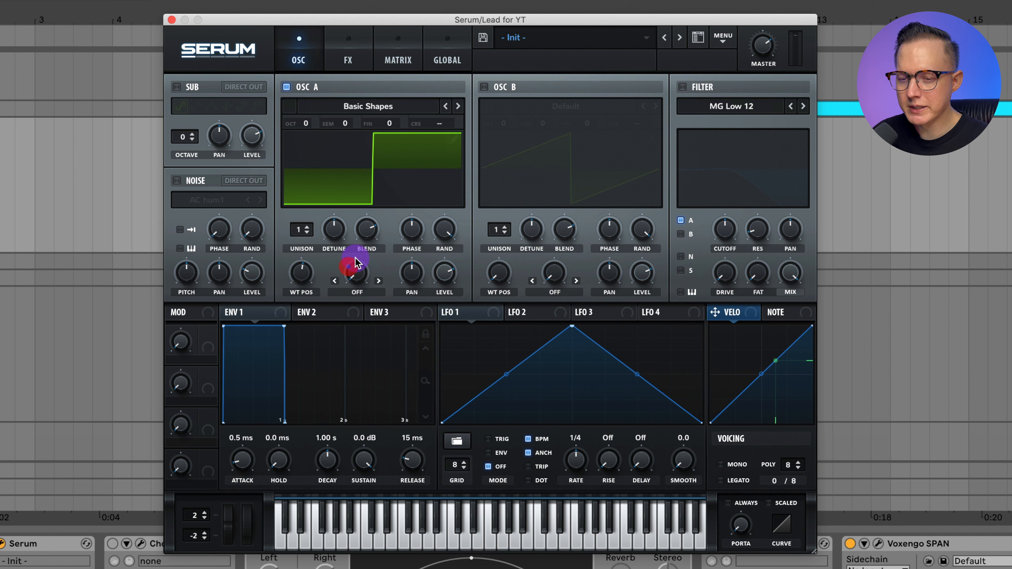
click(356, 282)
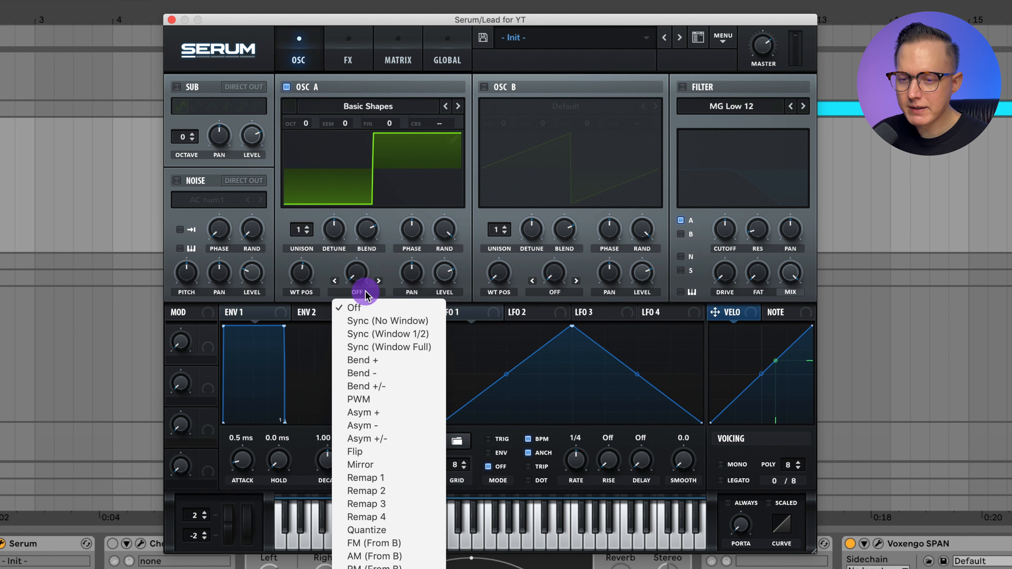
mouse_move(361, 333)
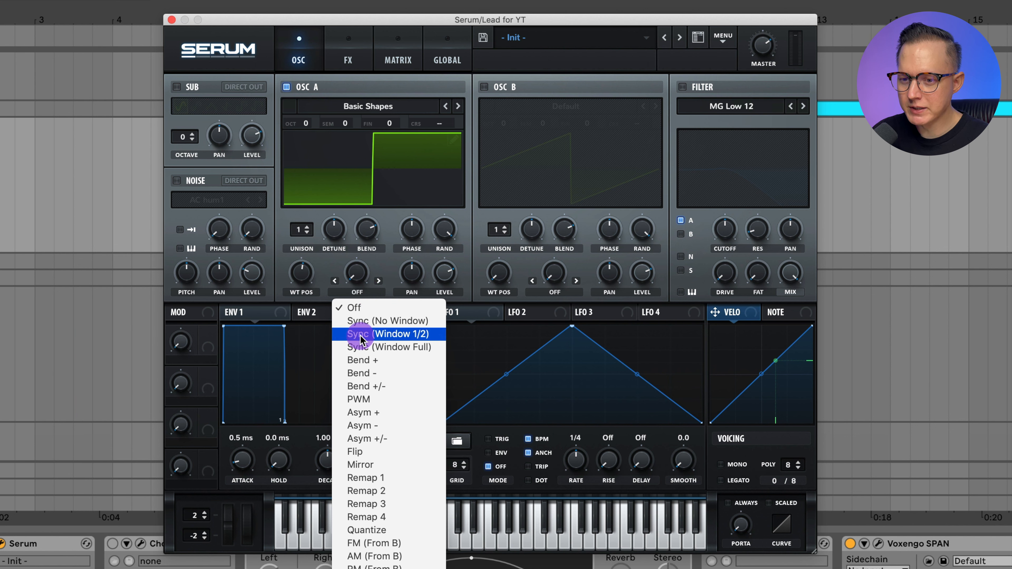
mouse_move(406, 399)
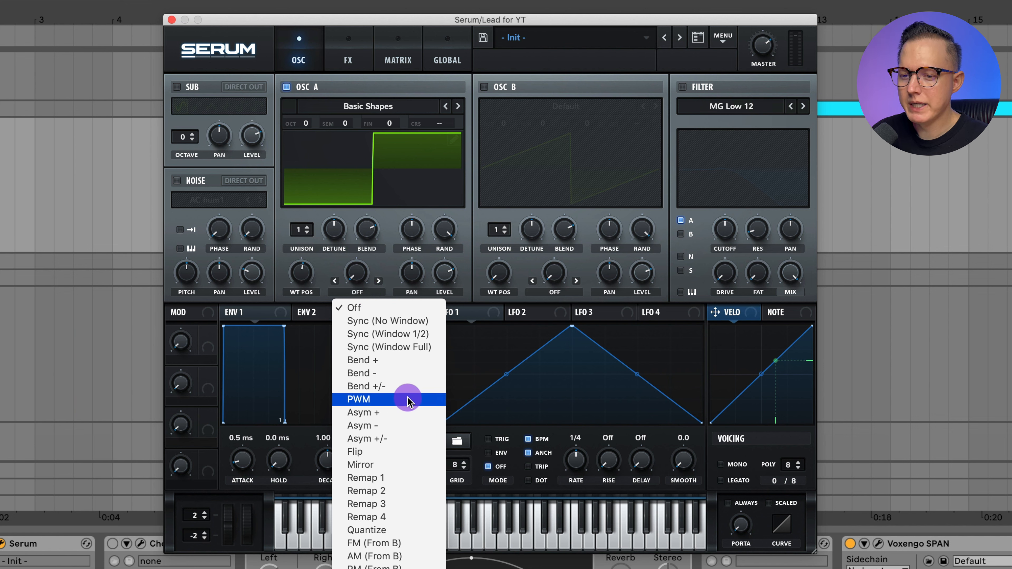
click(358, 399)
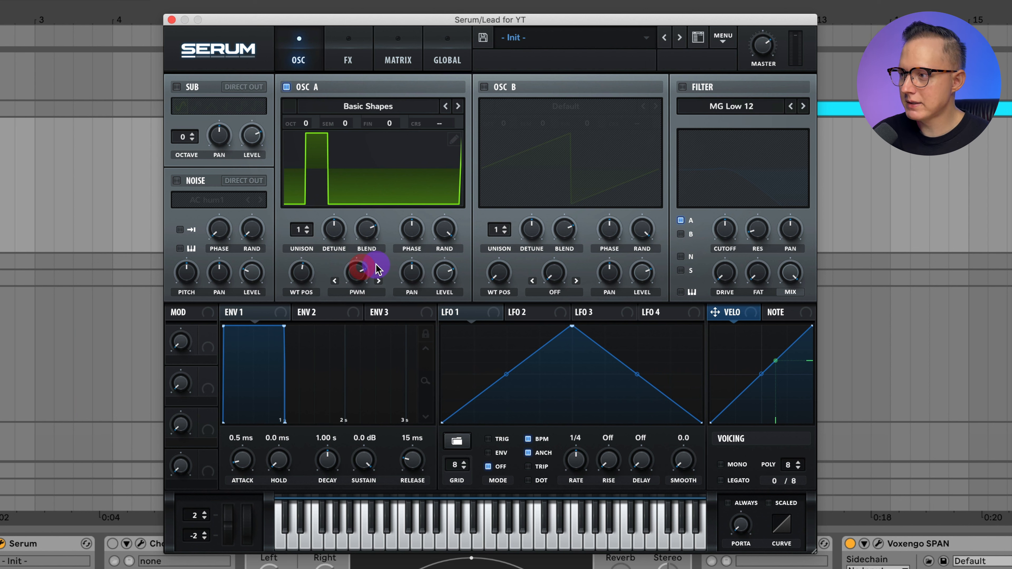
mouse_move(977, 235)
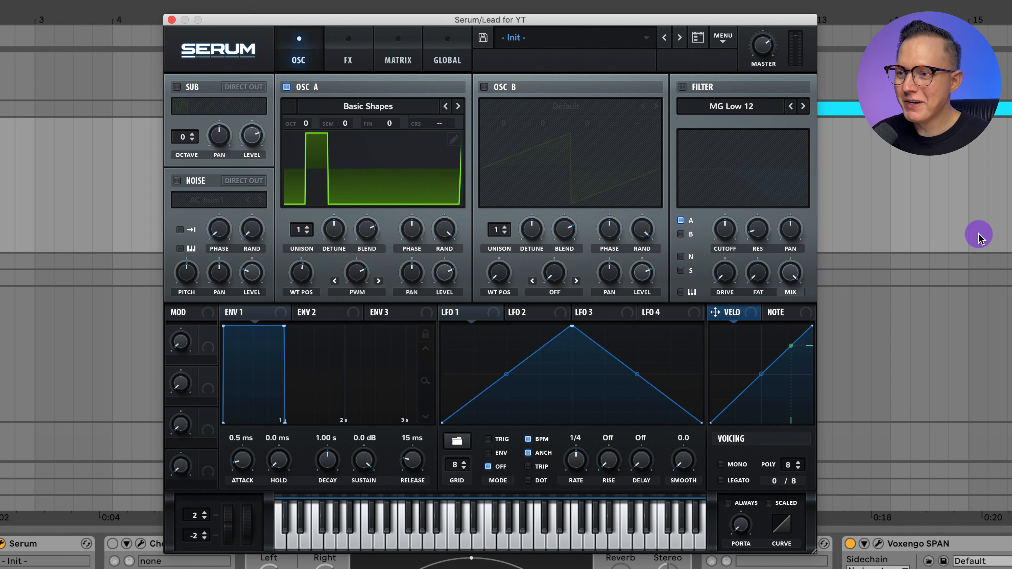
mouse_move(678, 89)
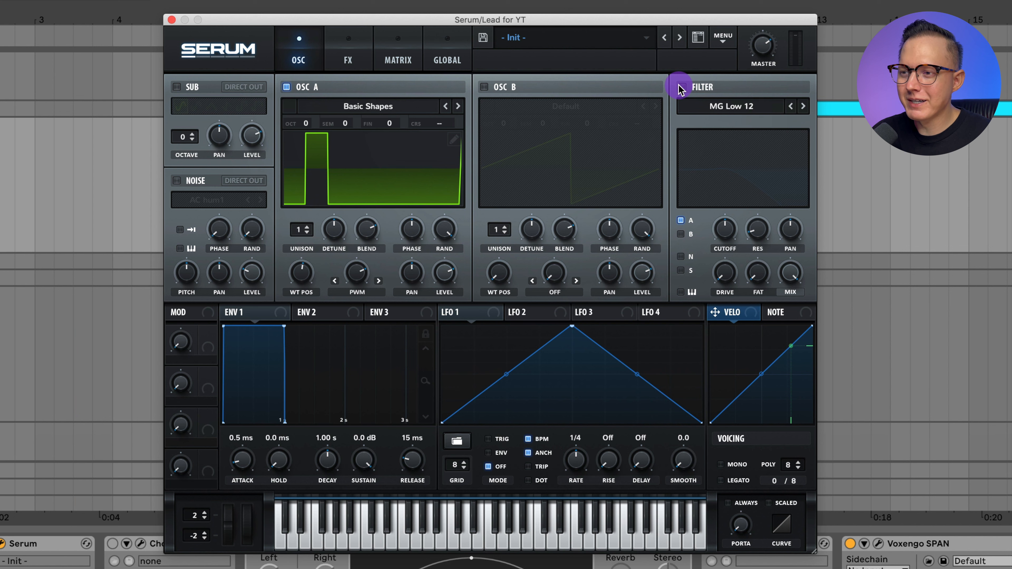
- Enable Serum's filter module as an MG Low 24 low-pass
click(802, 106)
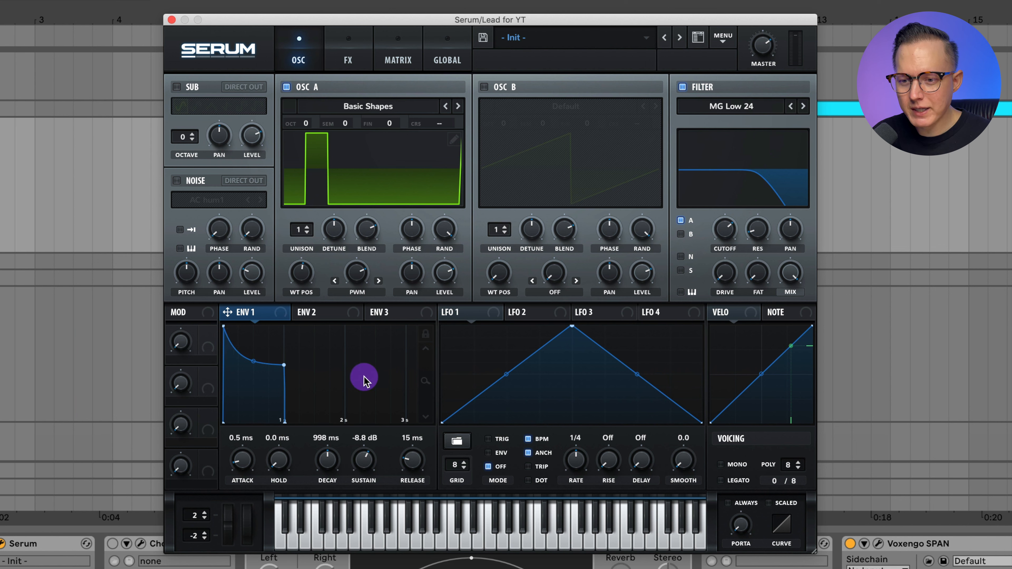
mouse_move(376, 427)
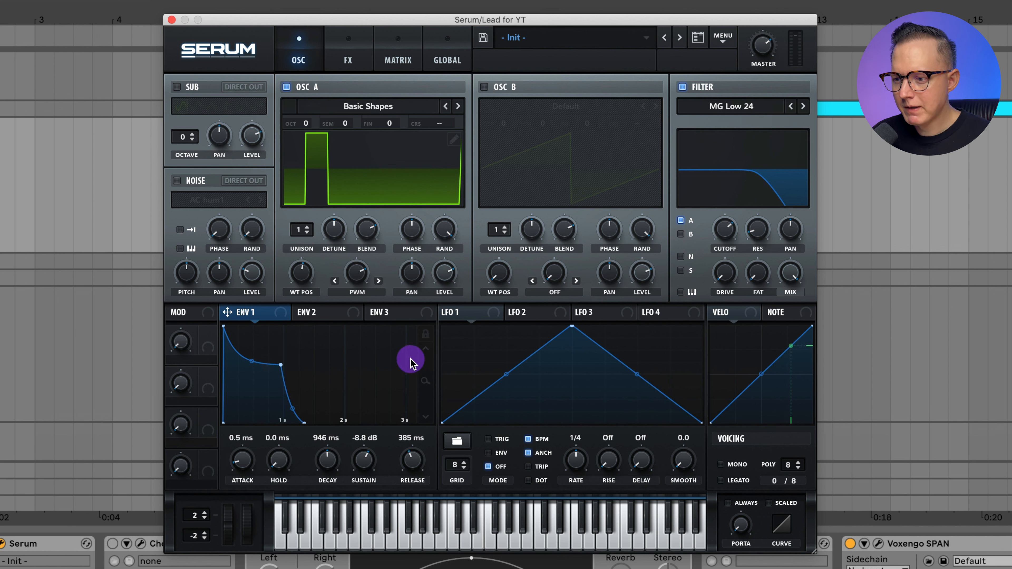
mouse_move(833, 257)
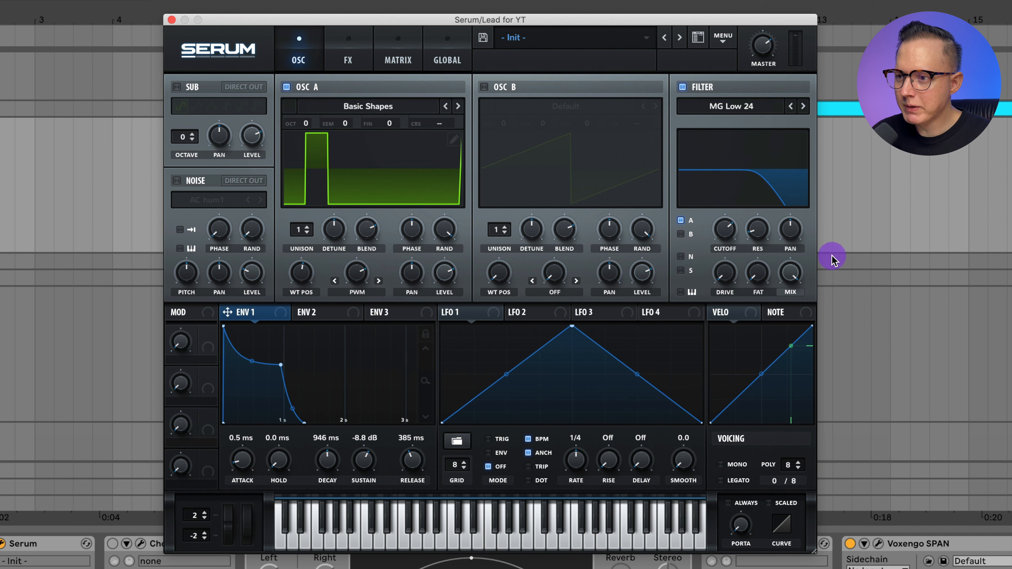
mouse_move(276, 313)
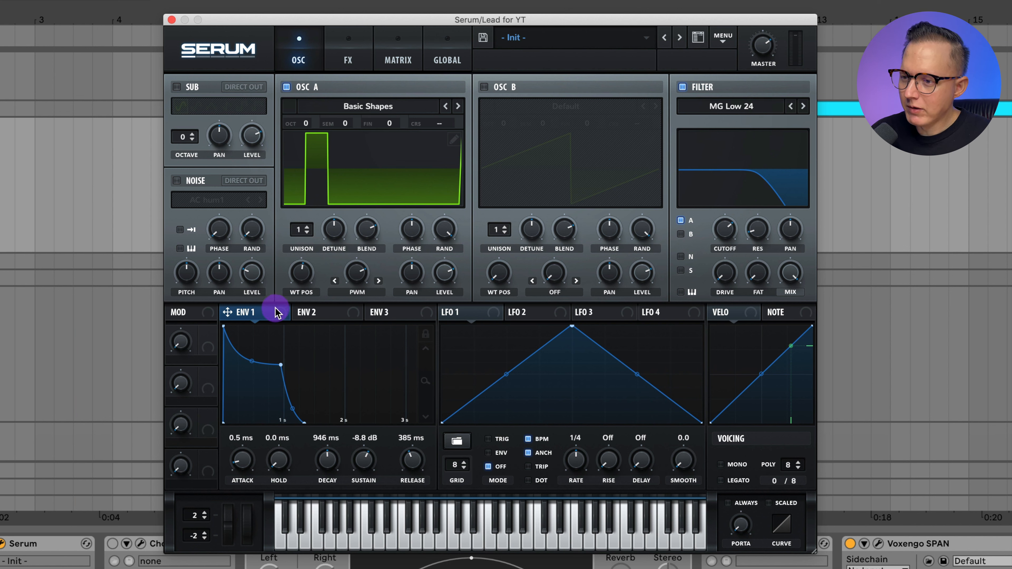
mouse_move(276, 316)
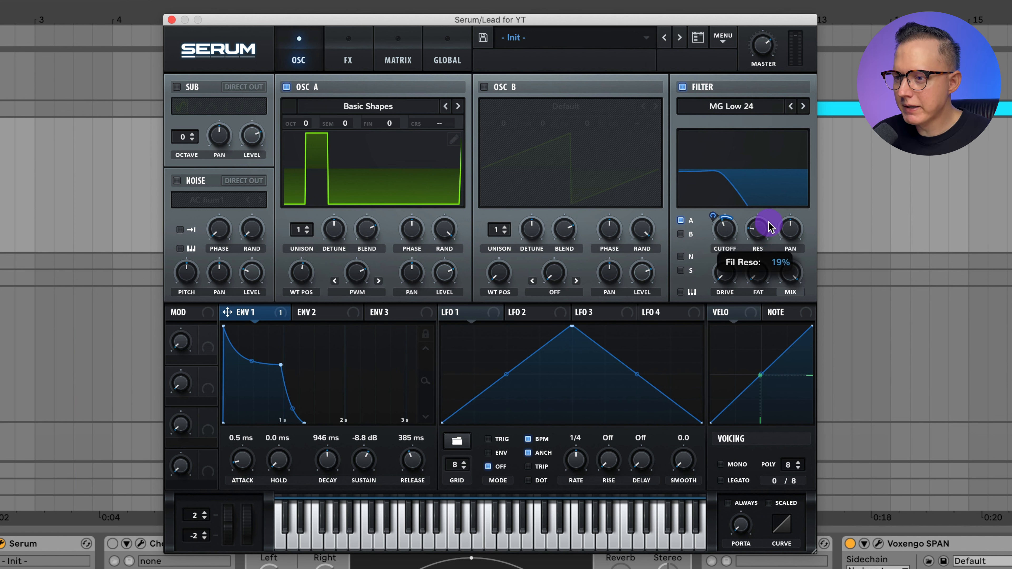
mouse_move(724, 297)
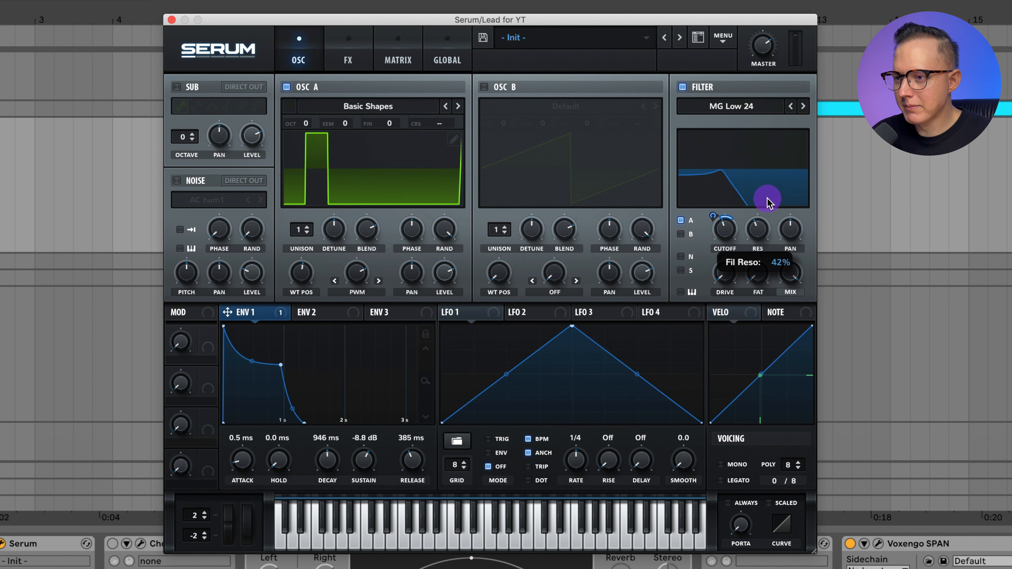
mouse_move(756, 233)
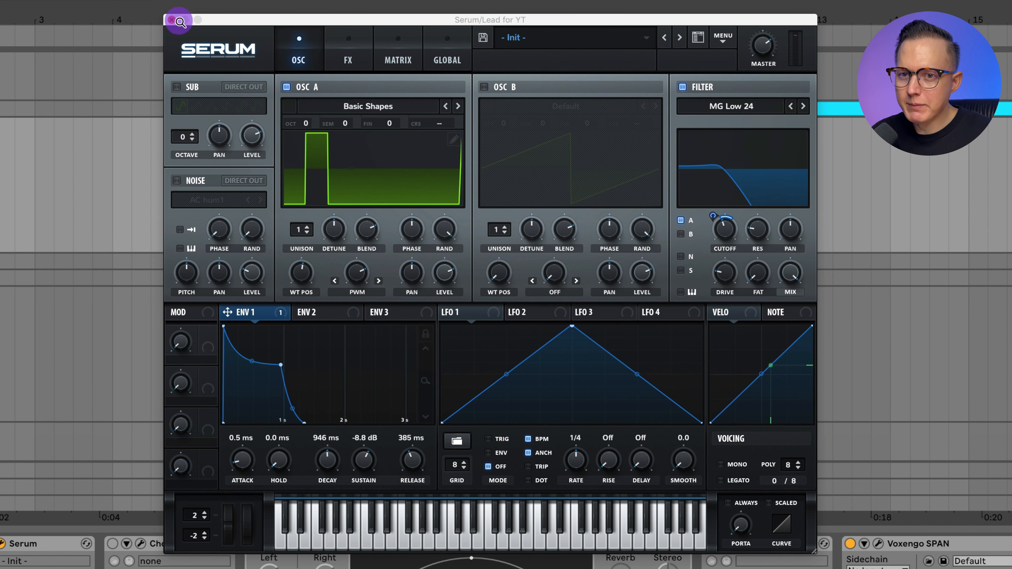
- Route note velocity to the filter cutoff and audition the patch
click(179, 21)
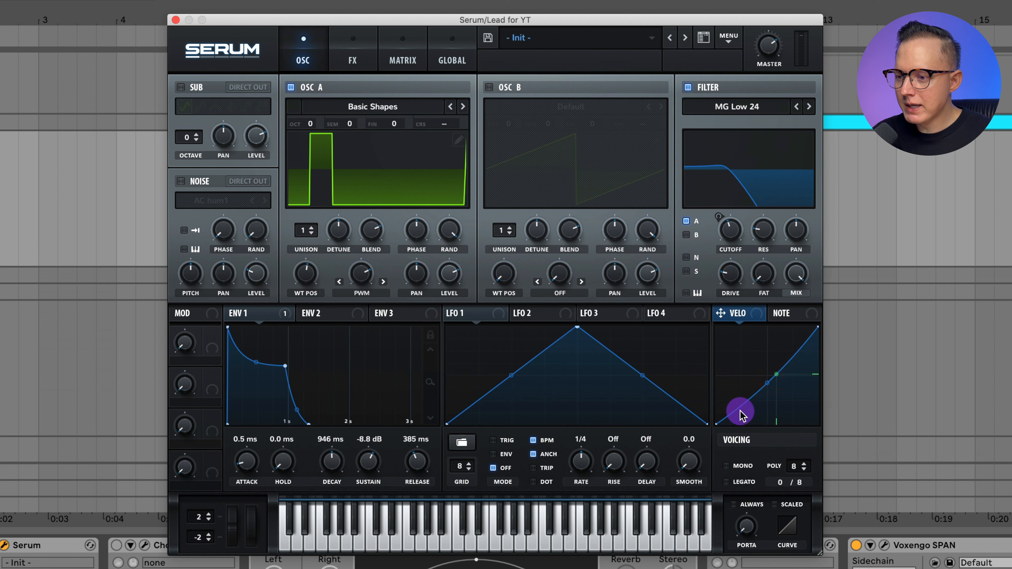
mouse_move(735, 418)
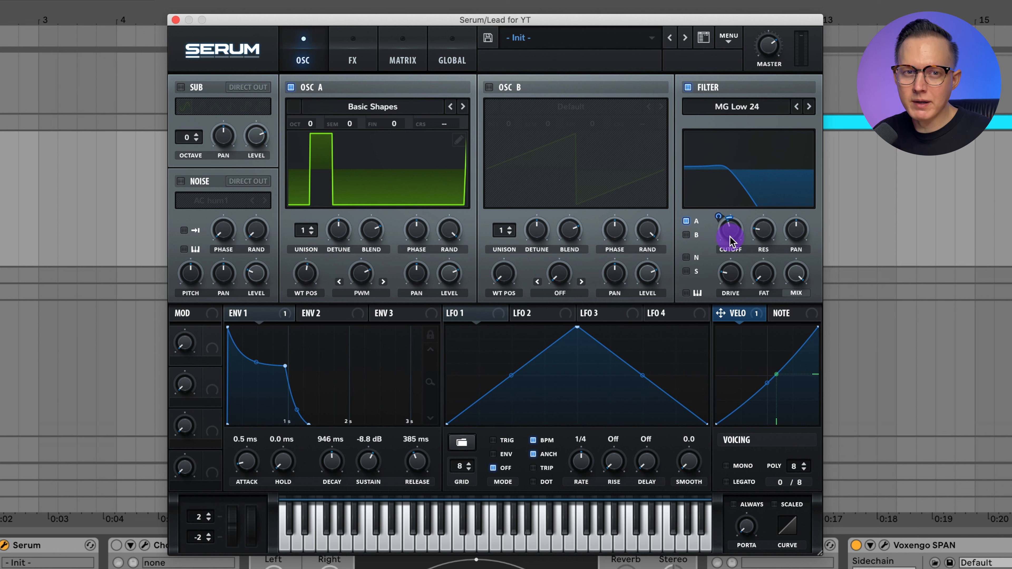
mouse_move(739, 233)
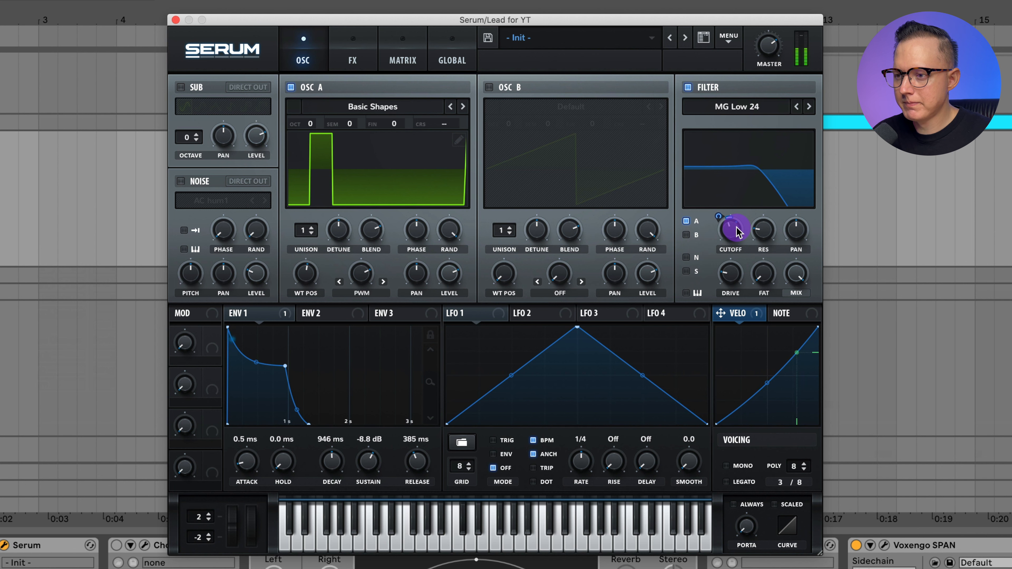
click(778, 482)
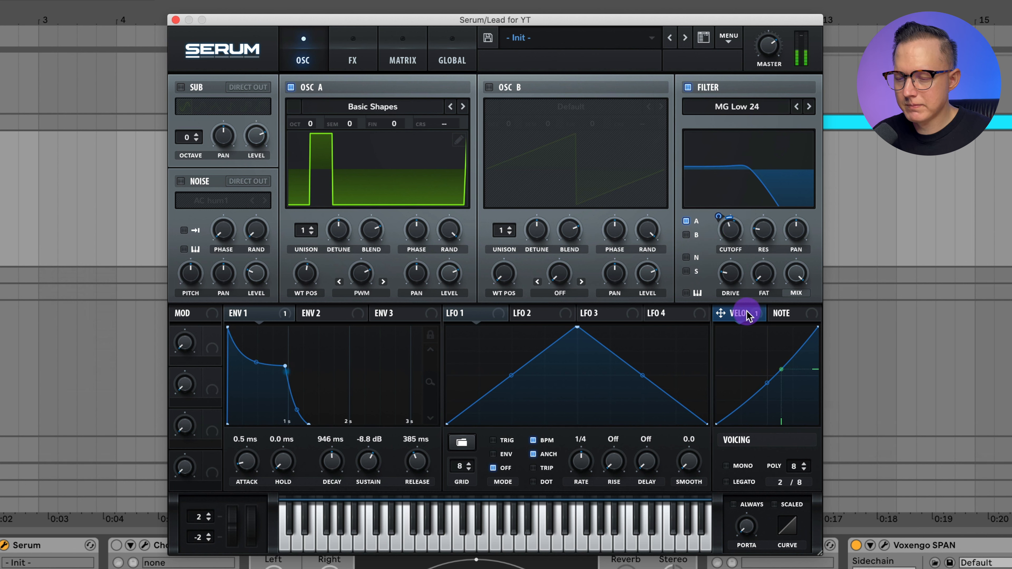
- Enable the Compressor slot in Serum's FX rack
click(352, 49)
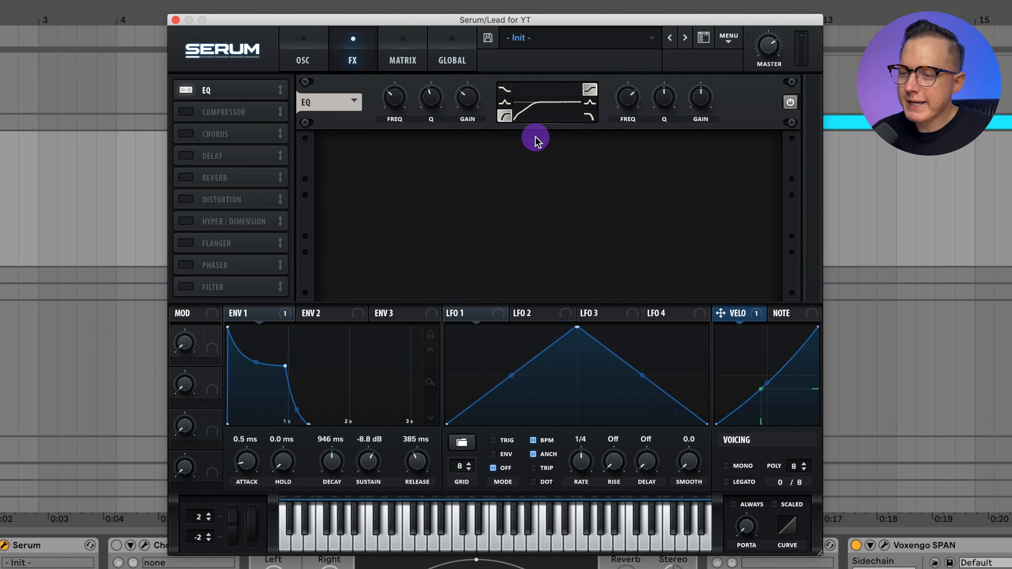
mouse_move(392, 100)
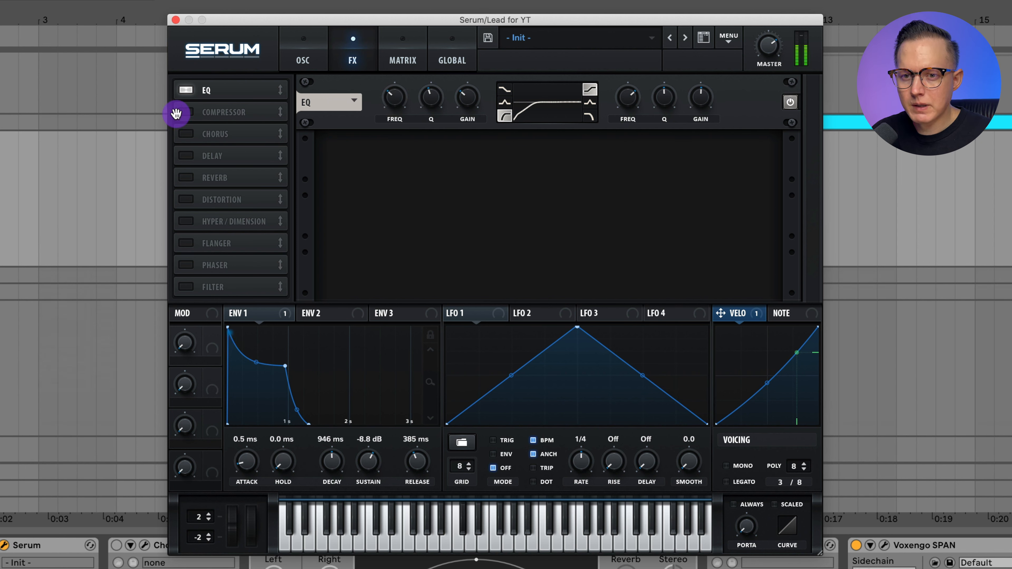
click(184, 112)
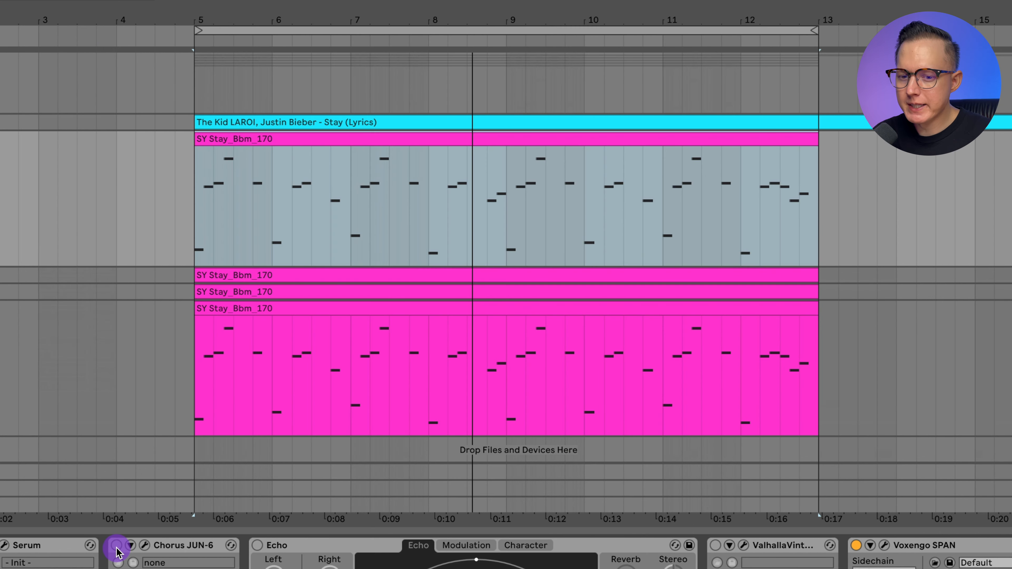
click(146, 546)
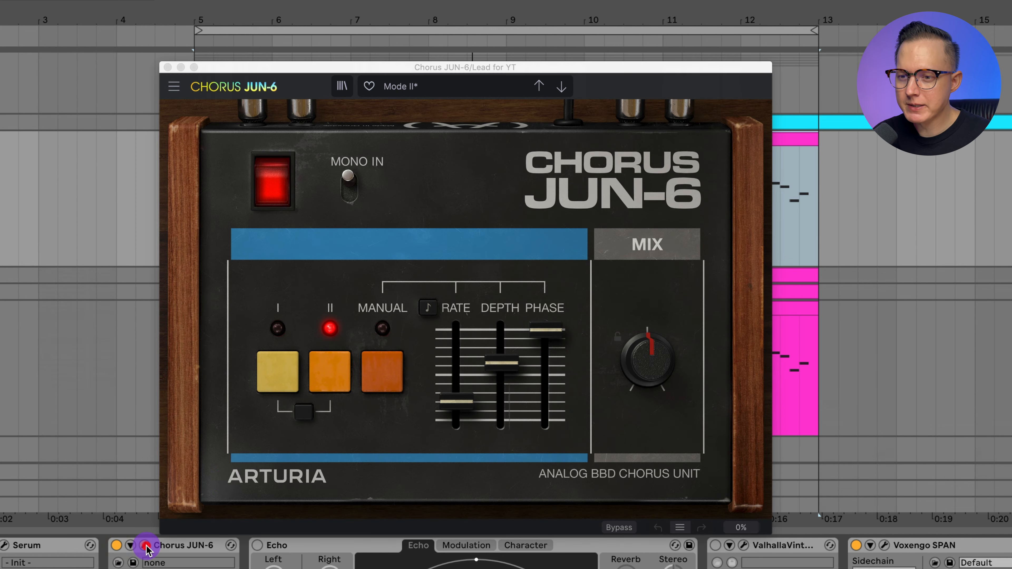
mouse_move(847, 139)
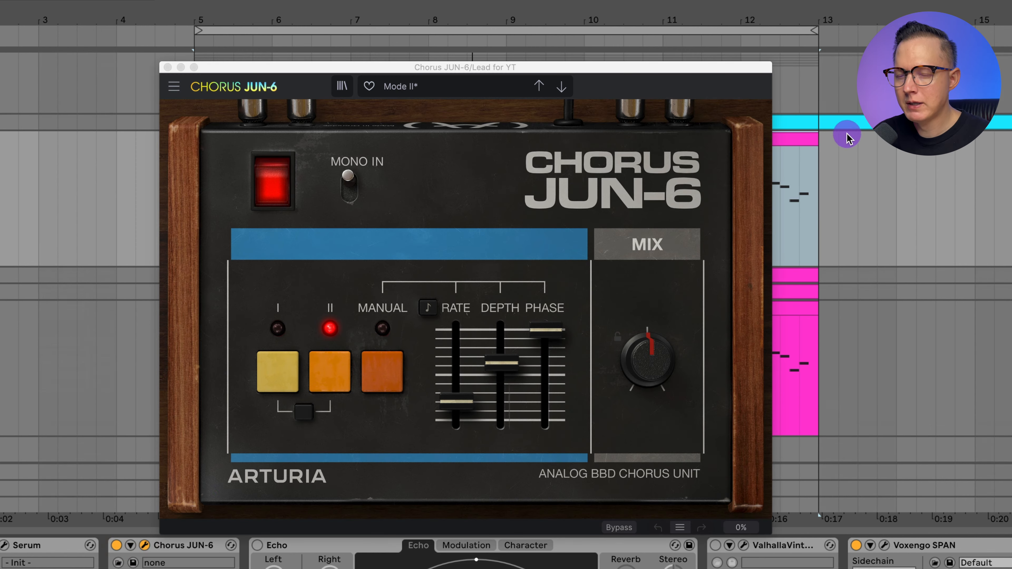
mouse_move(572, 286)
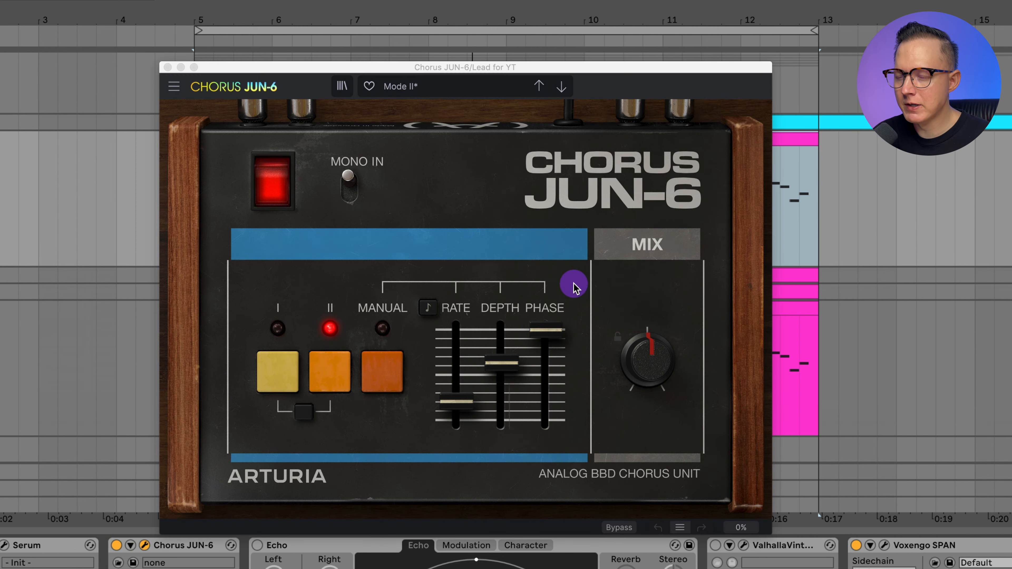
mouse_move(774, 293)
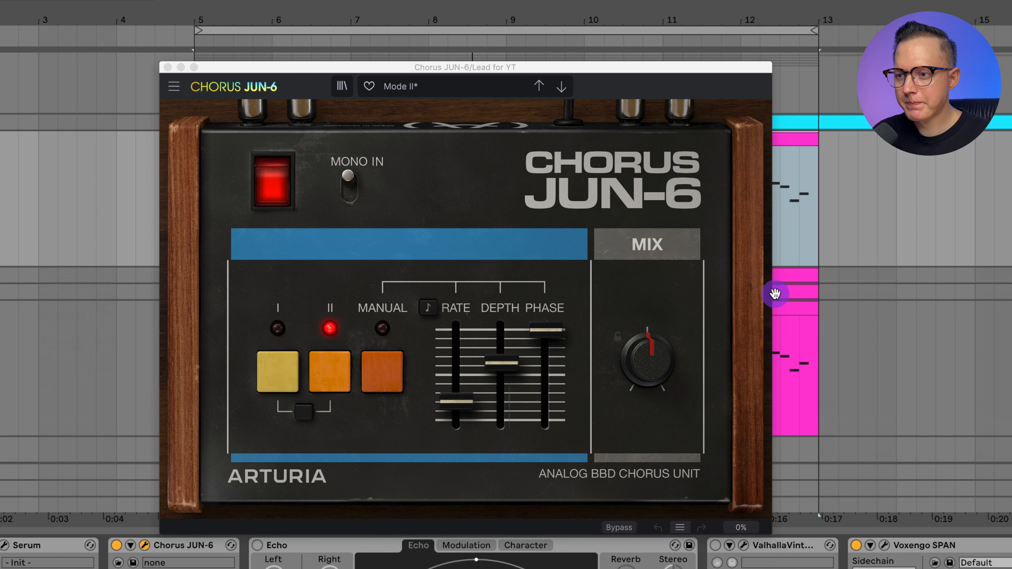
mouse_move(862, 285)
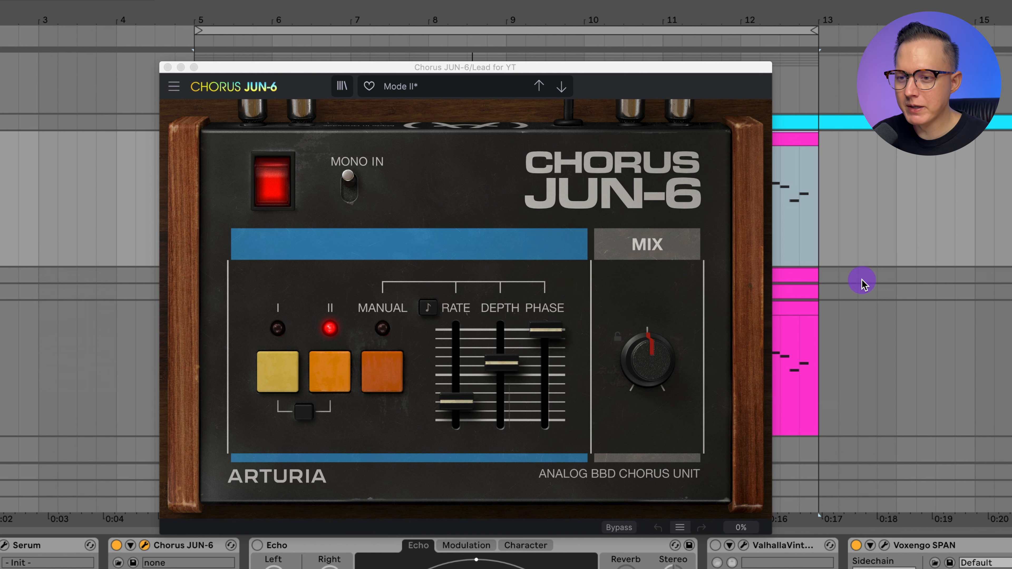
mouse_move(589, 441)
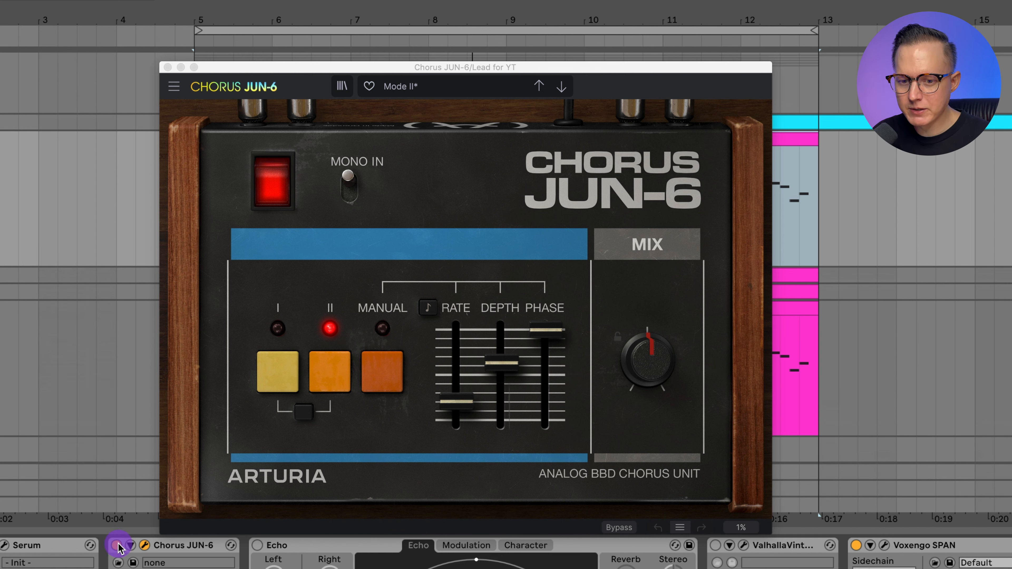
mouse_move(173, 541)
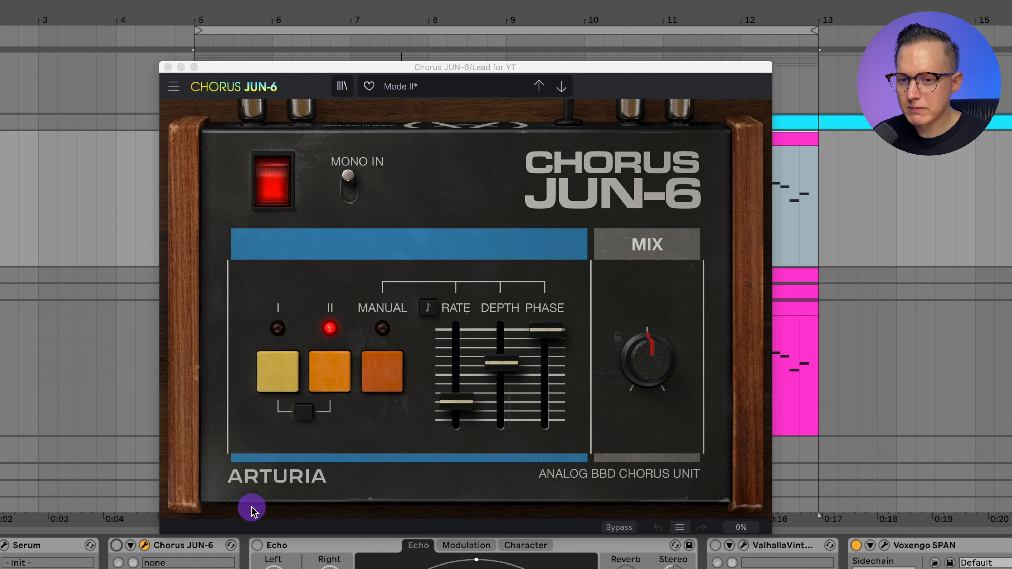
mouse_move(703, 397)
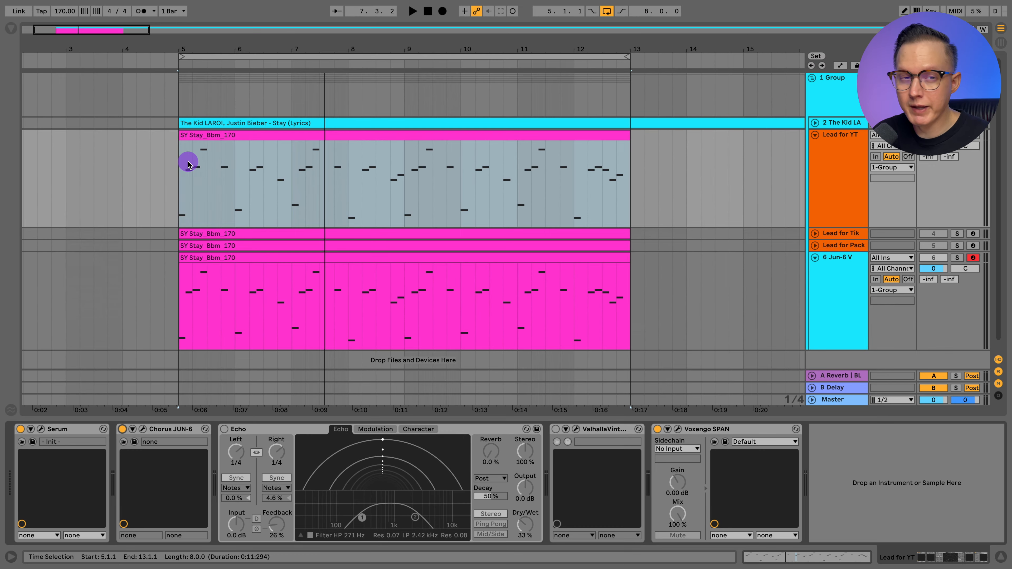
mouse_move(184, 469)
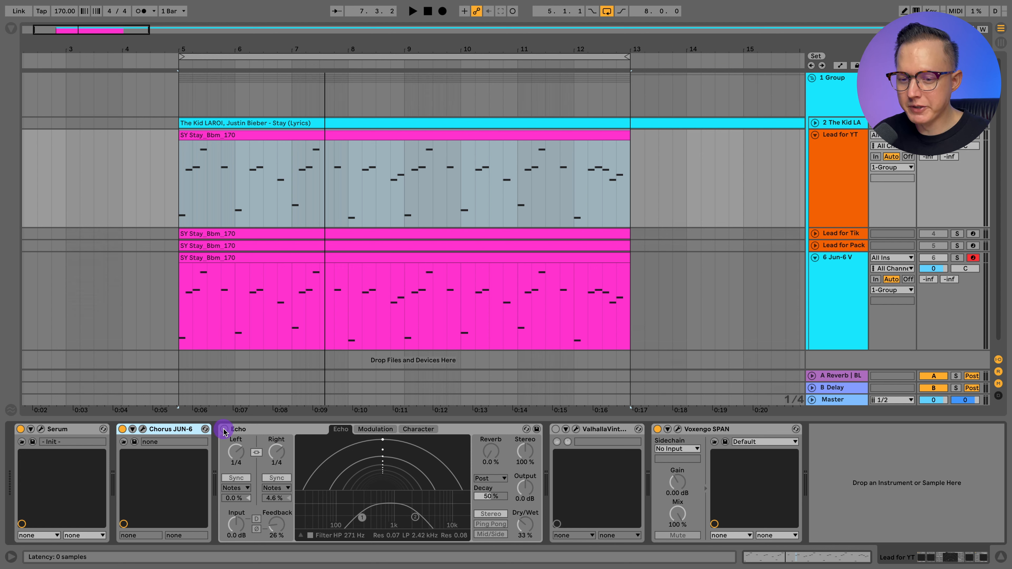
- Enable the Echo device with synced quarter-note left and right delay times
click(223, 429)
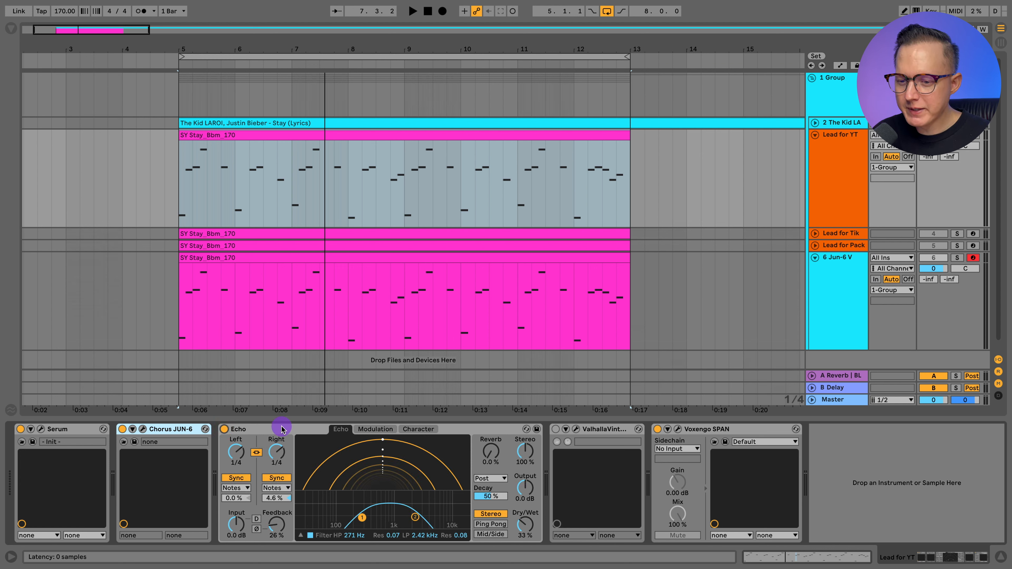
mouse_move(271, 429)
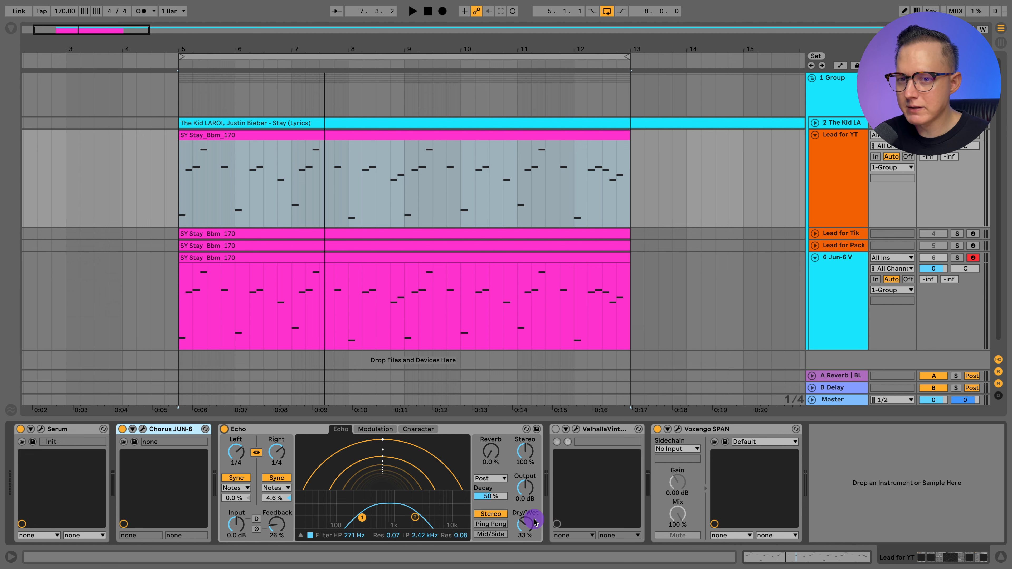
click(412, 11)
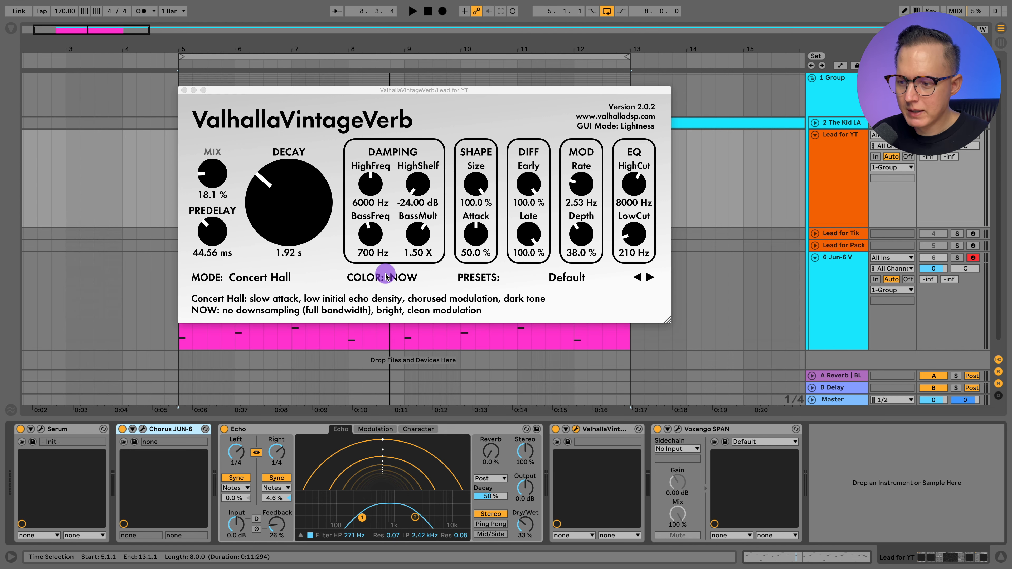
mouse_move(330, 265)
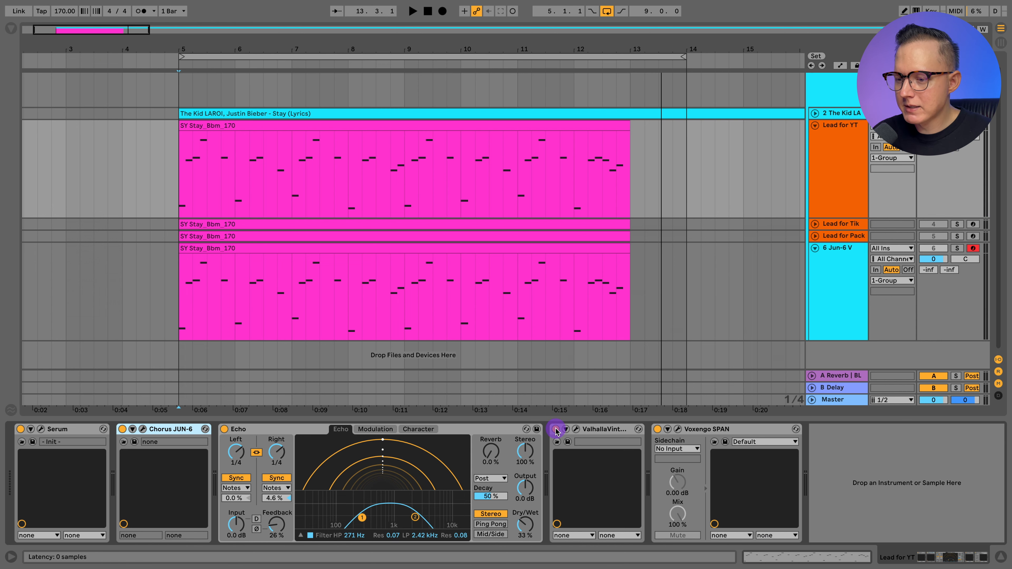
- Bypass VintageVerb, then enable Serum's built-in Chorus and synced quarter-note Delay after the compressor
click(223, 428)
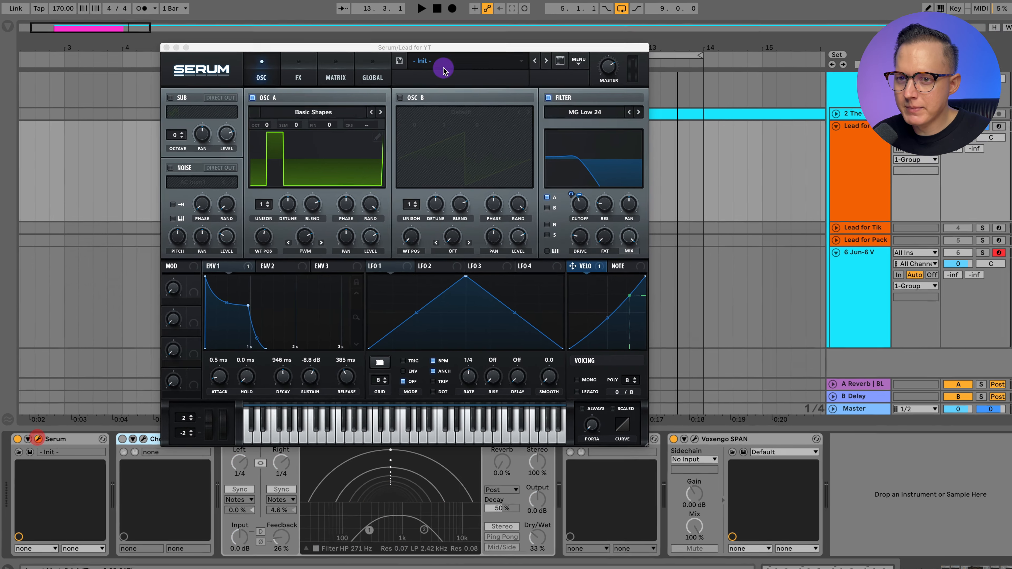
click(298, 69)
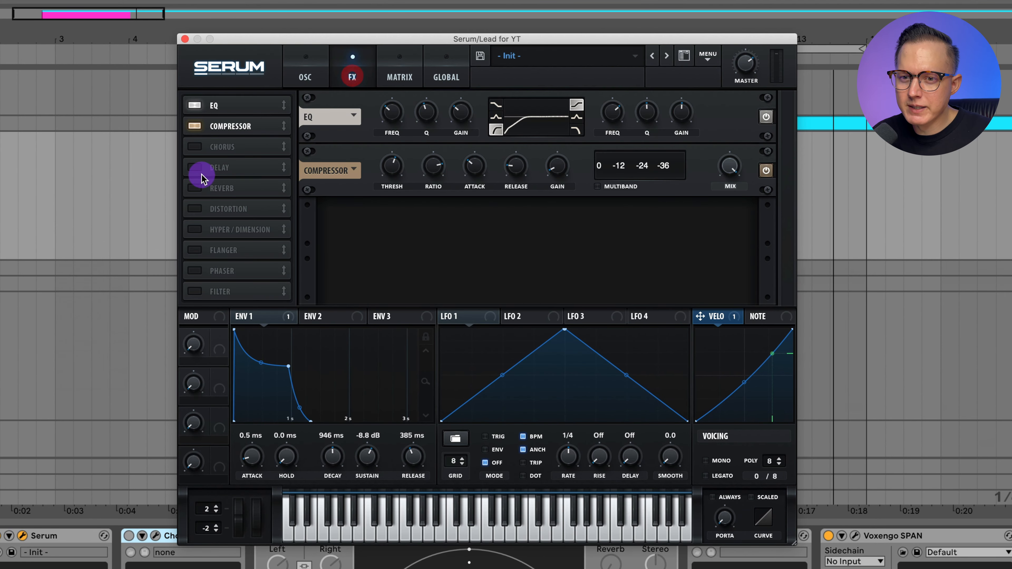
click(193, 146)
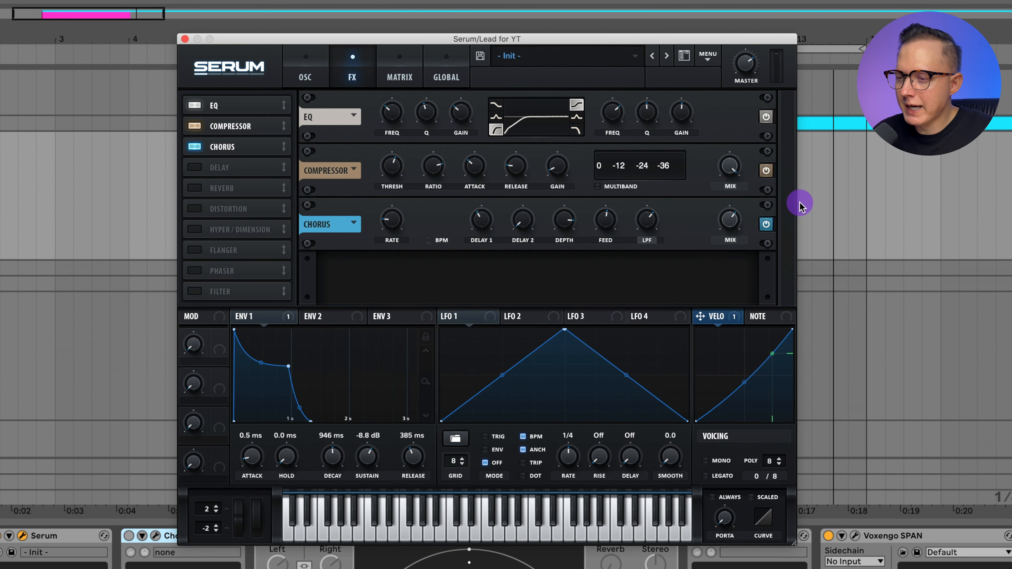
mouse_move(394, 233)
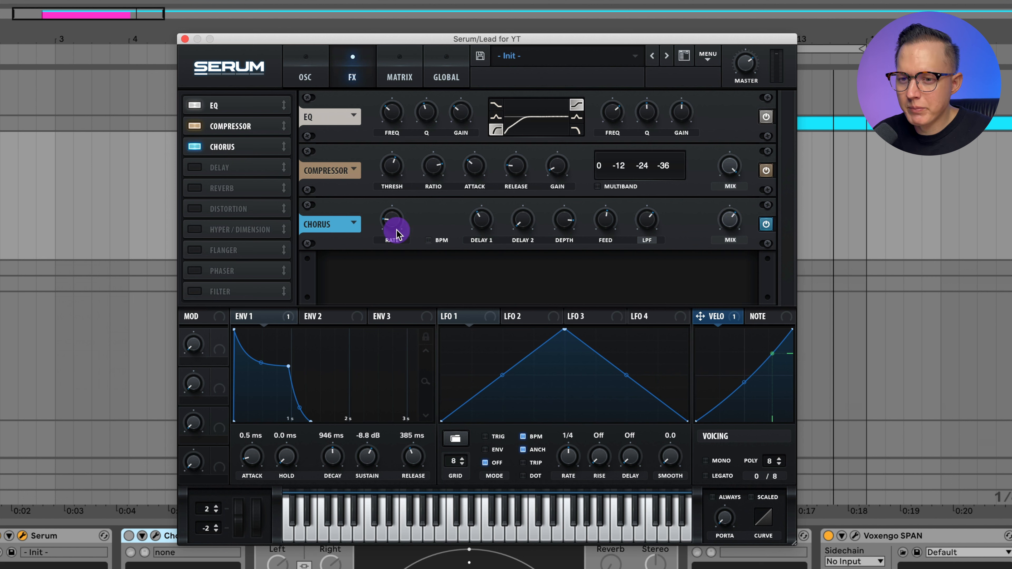
mouse_move(589, 224)
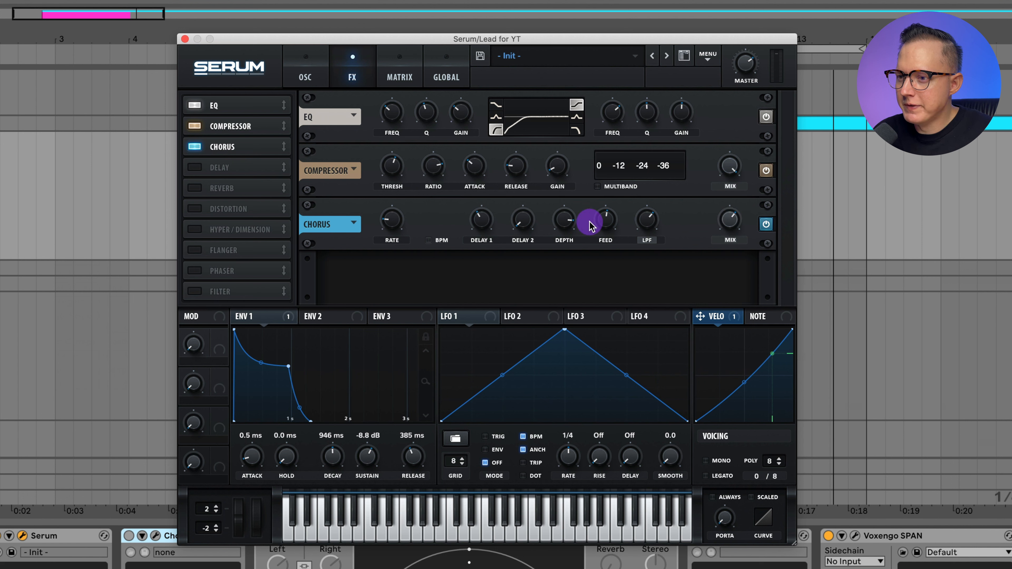
mouse_move(539, 234)
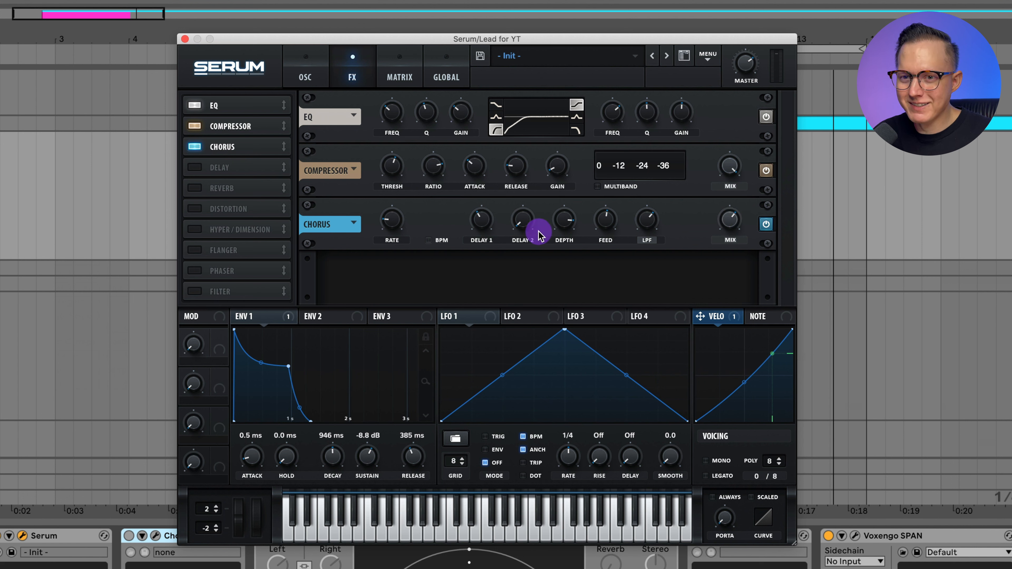
mouse_move(741, 234)
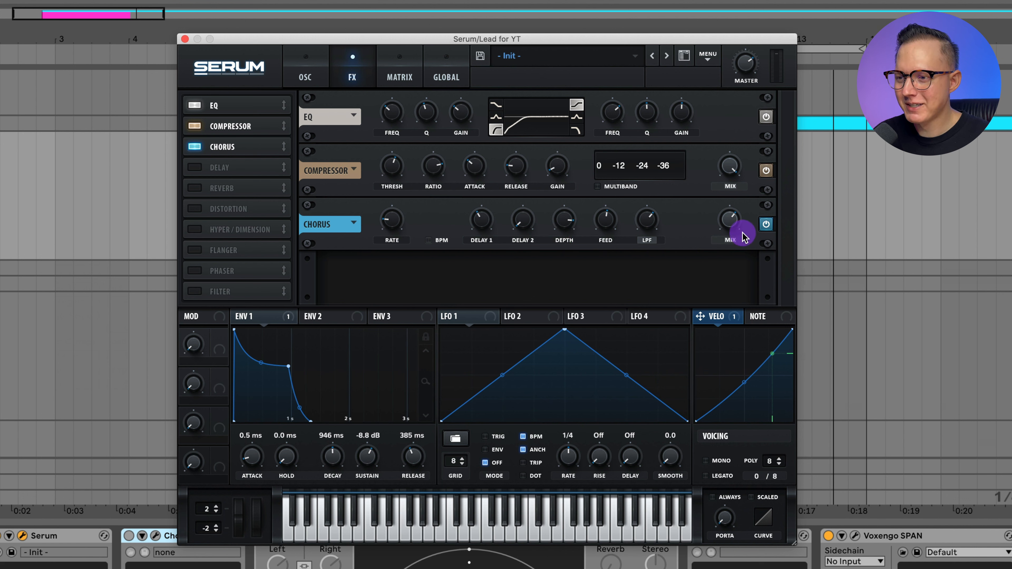
mouse_move(739, 237)
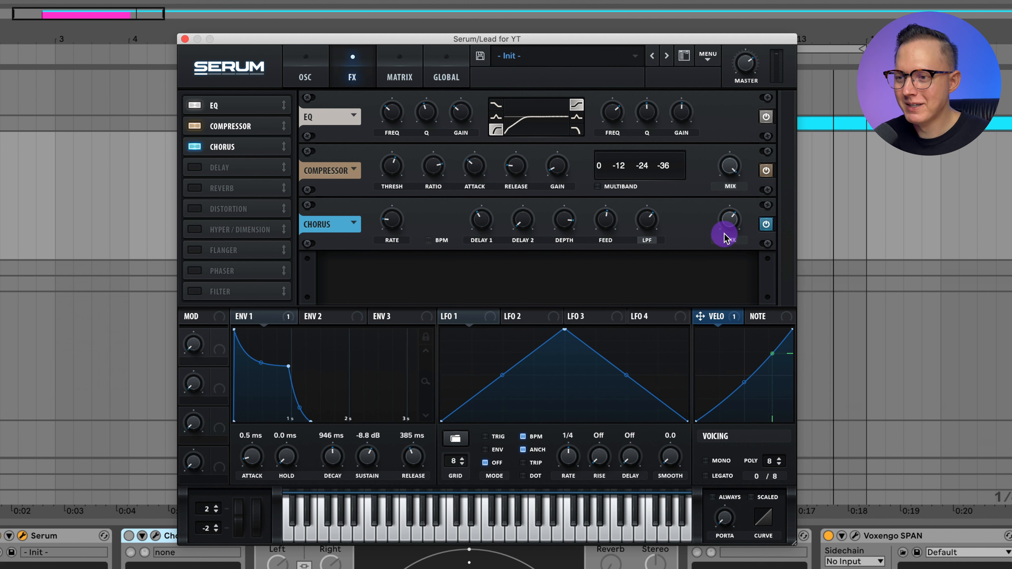
mouse_move(448, 241)
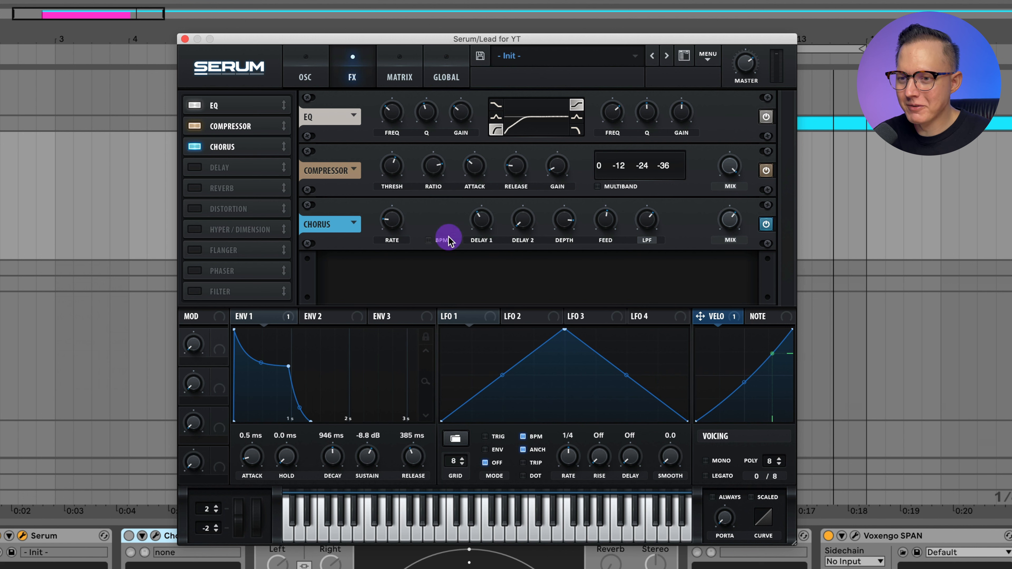
mouse_move(728, 215)
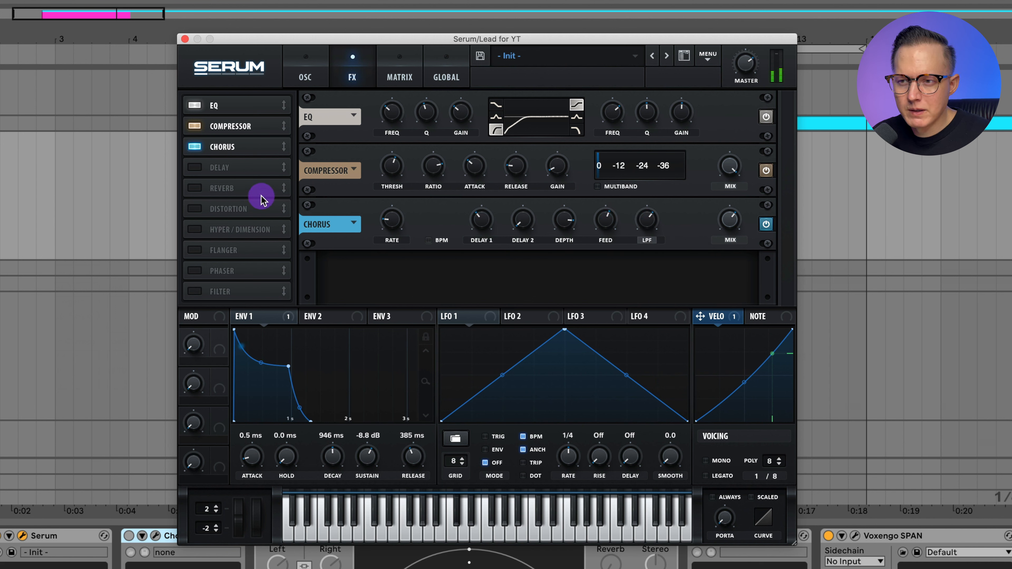
click(192, 167)
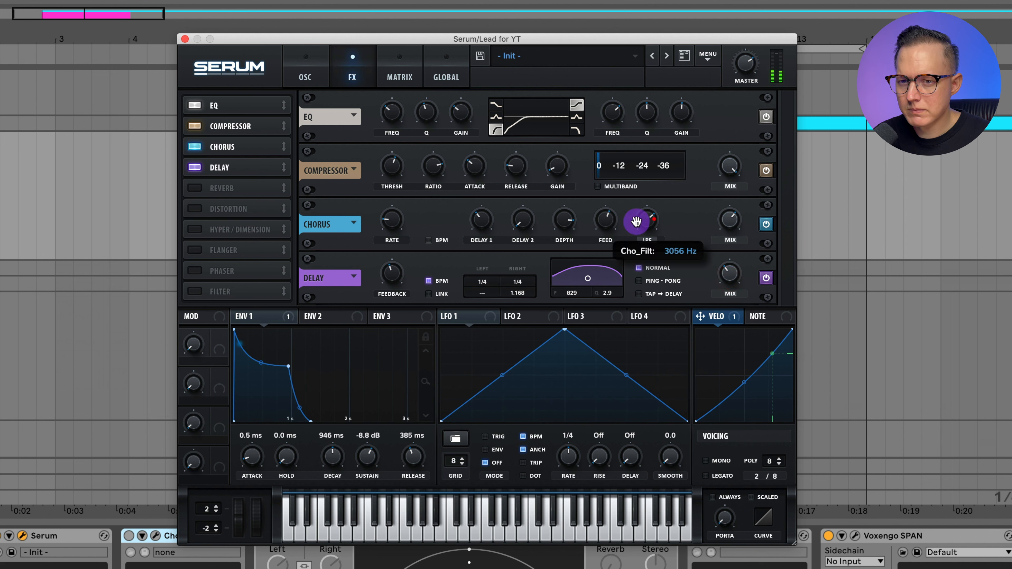
mouse_move(201, 186)
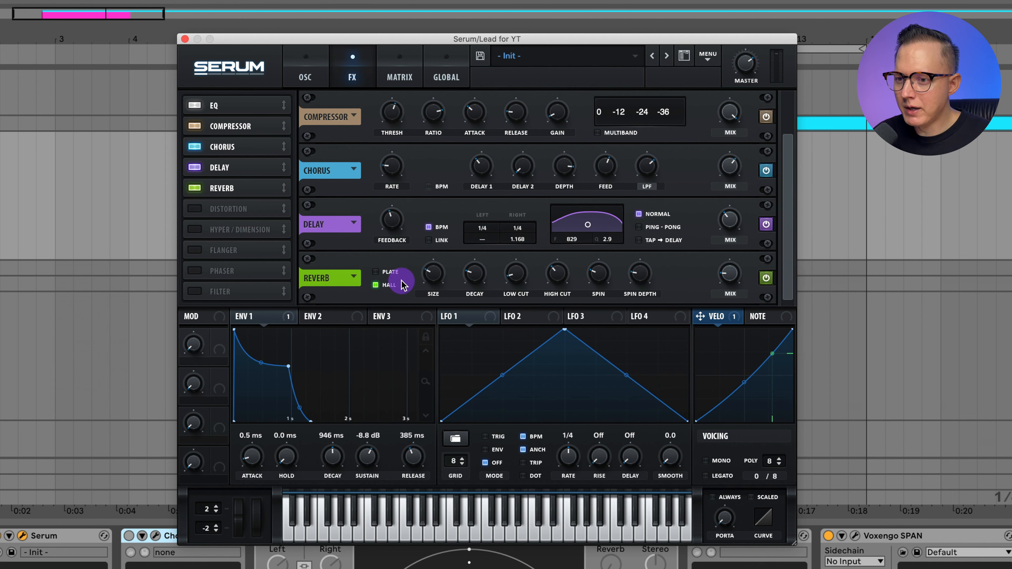
mouse_move(671, 287)
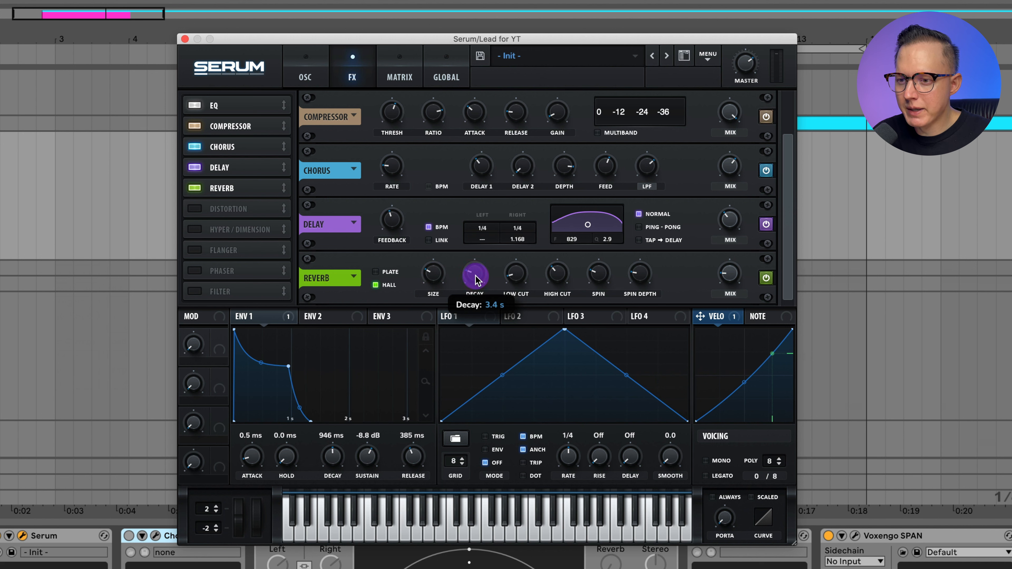
mouse_move(727, 271)
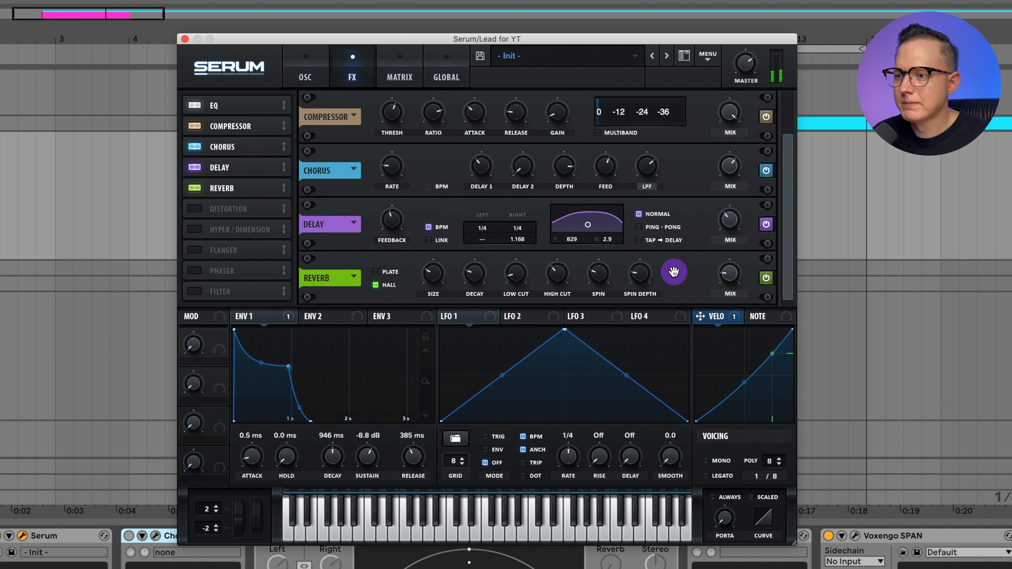
- Enable Serum's Hall reverb with a 3.4 s decay at the end of the chain
click(755, 476)
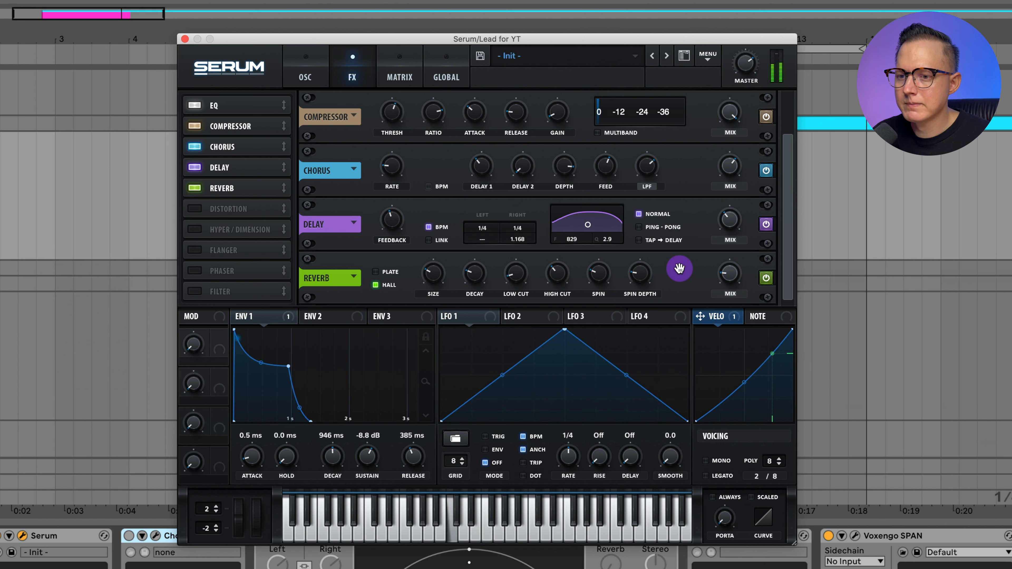